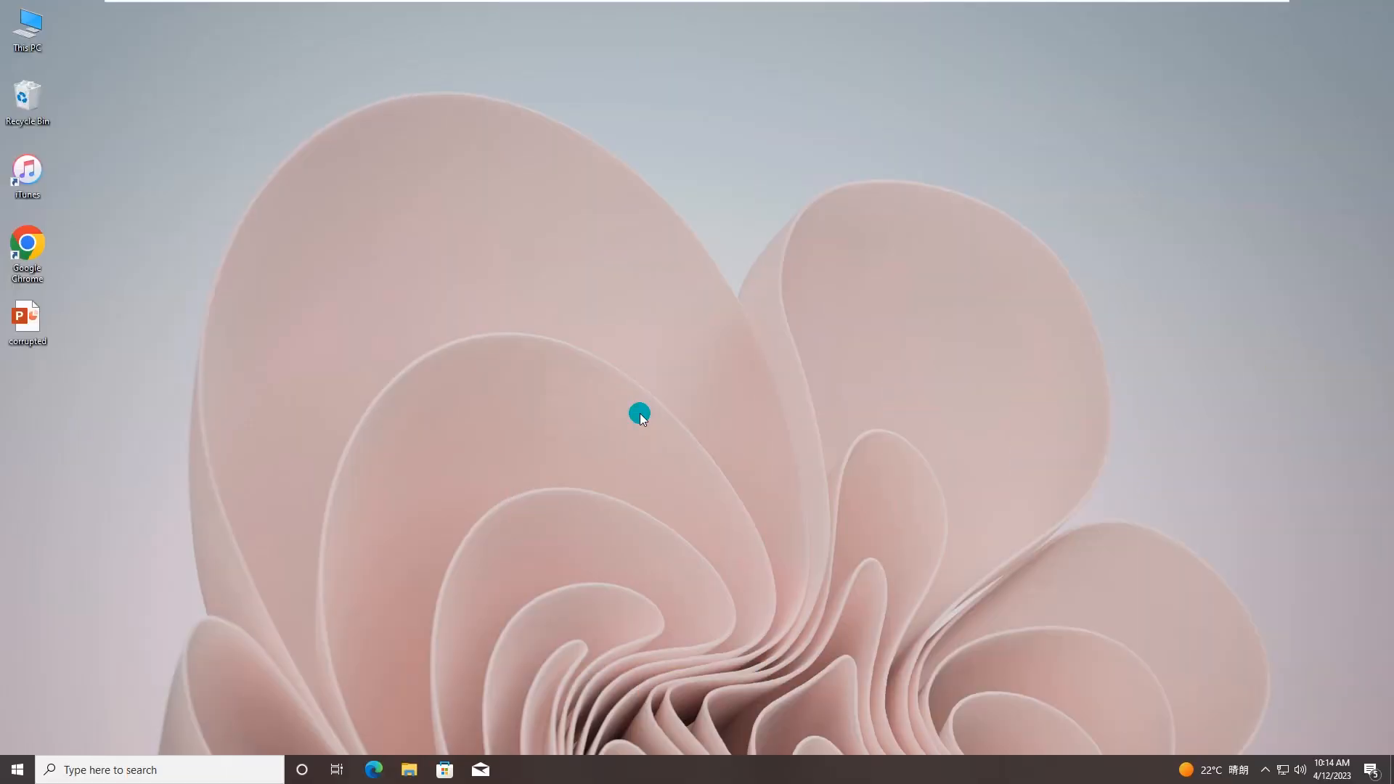
- Try the corrupted file, then launch PowerPoint in safe mode with 'powerpnt.exe /safe'
left_click(27, 320)
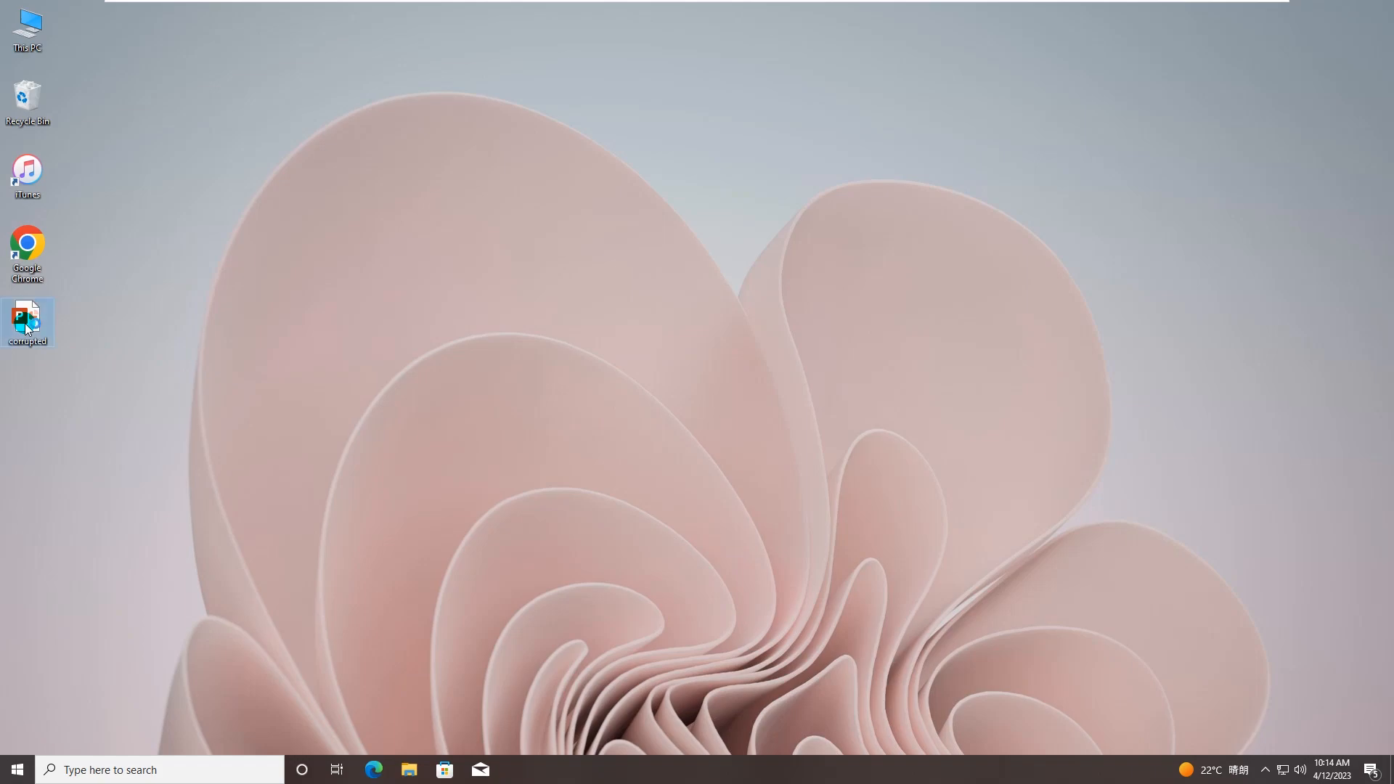
double_click(27, 321)
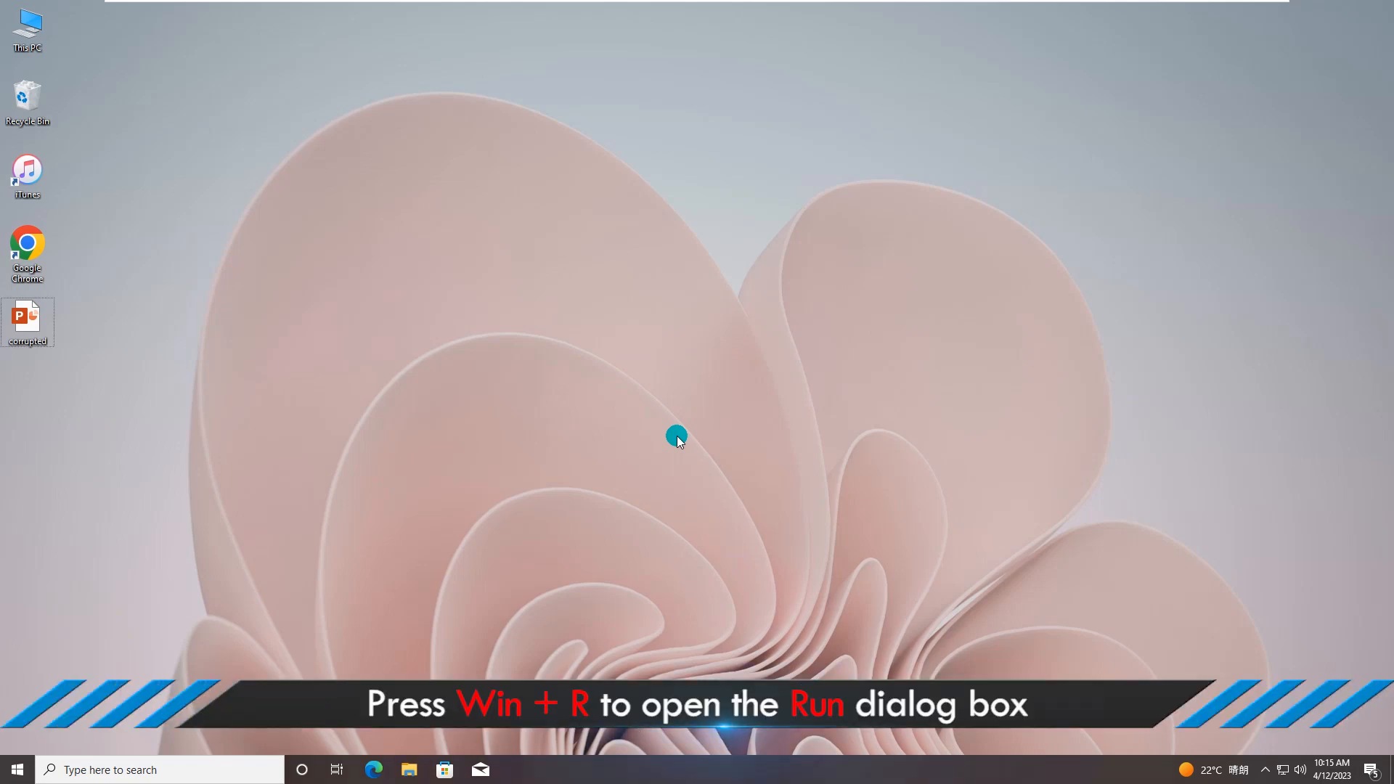
key("Win+r")
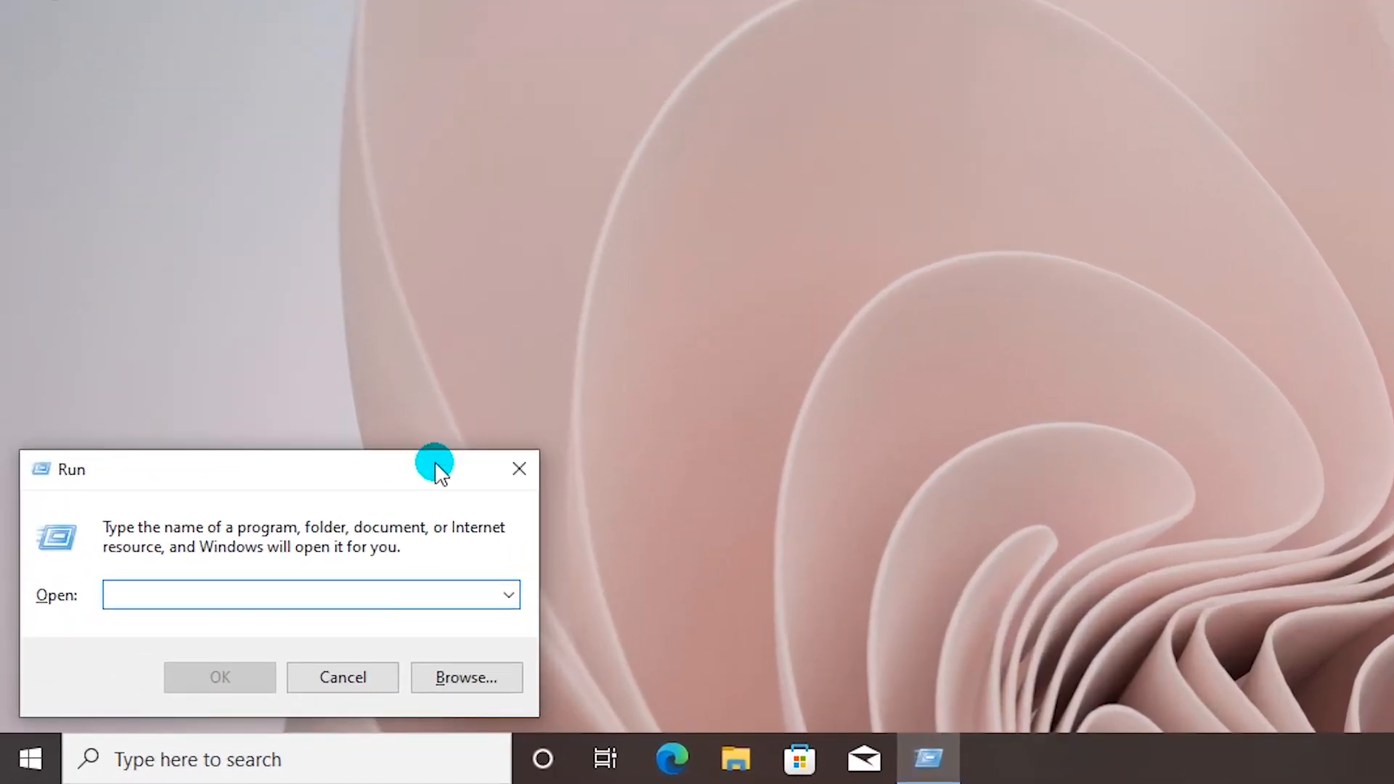
left_click(310, 595)
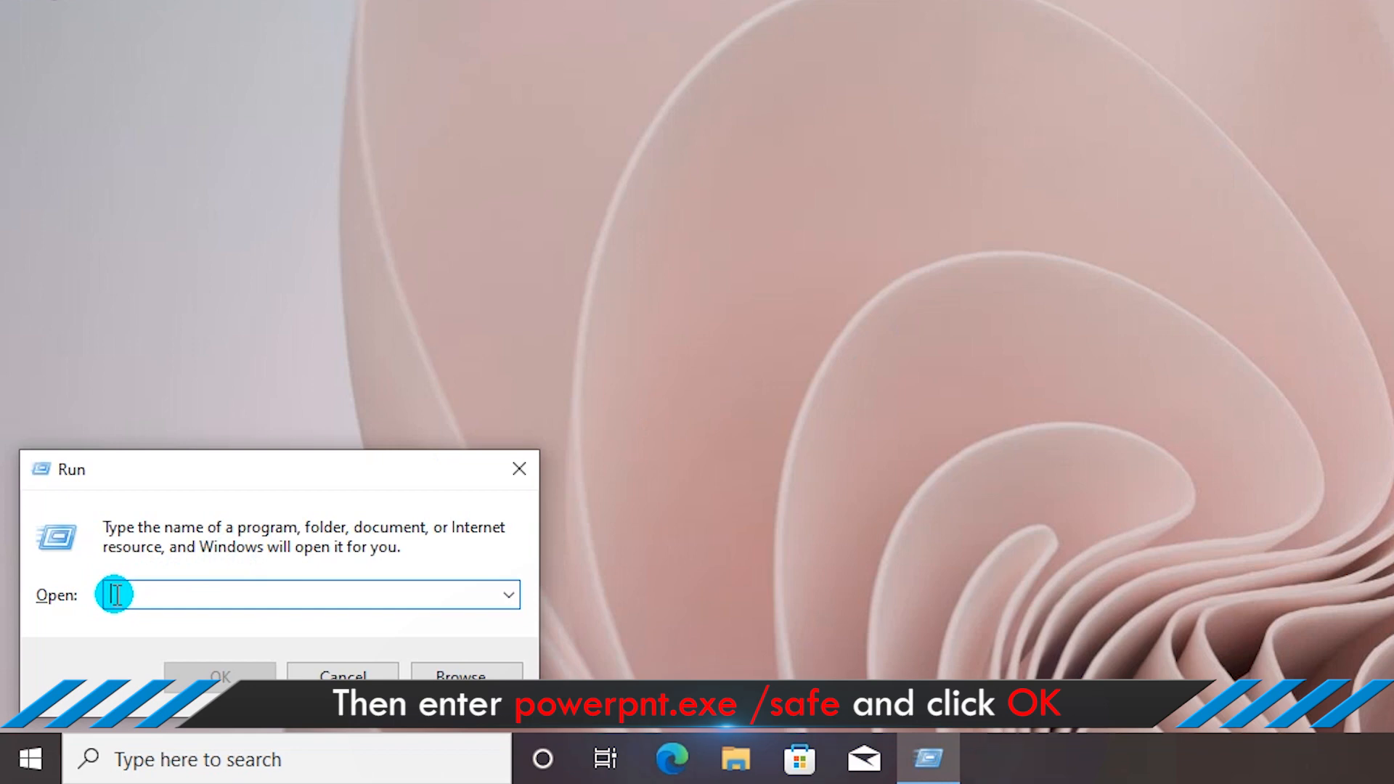
type("powerpnt.exe /safe")
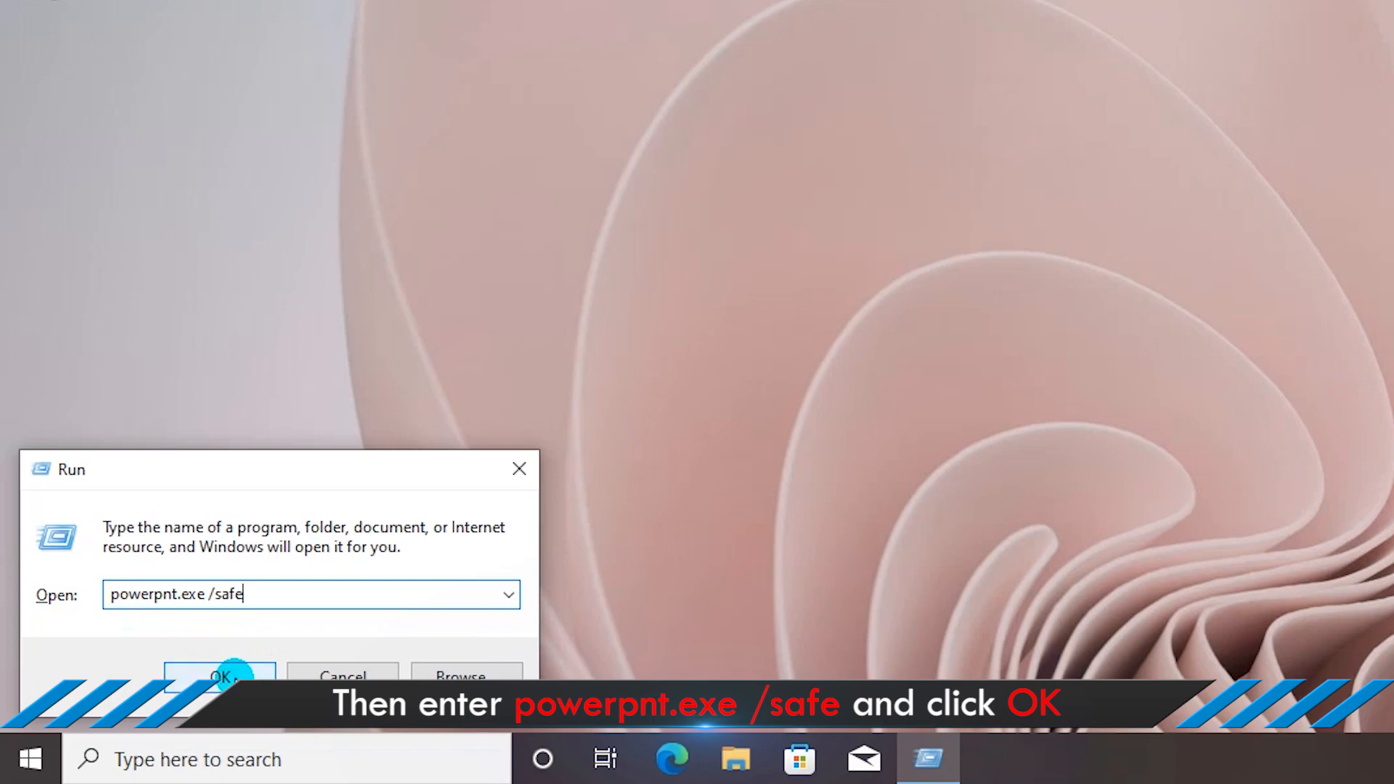
left_click(219, 677)
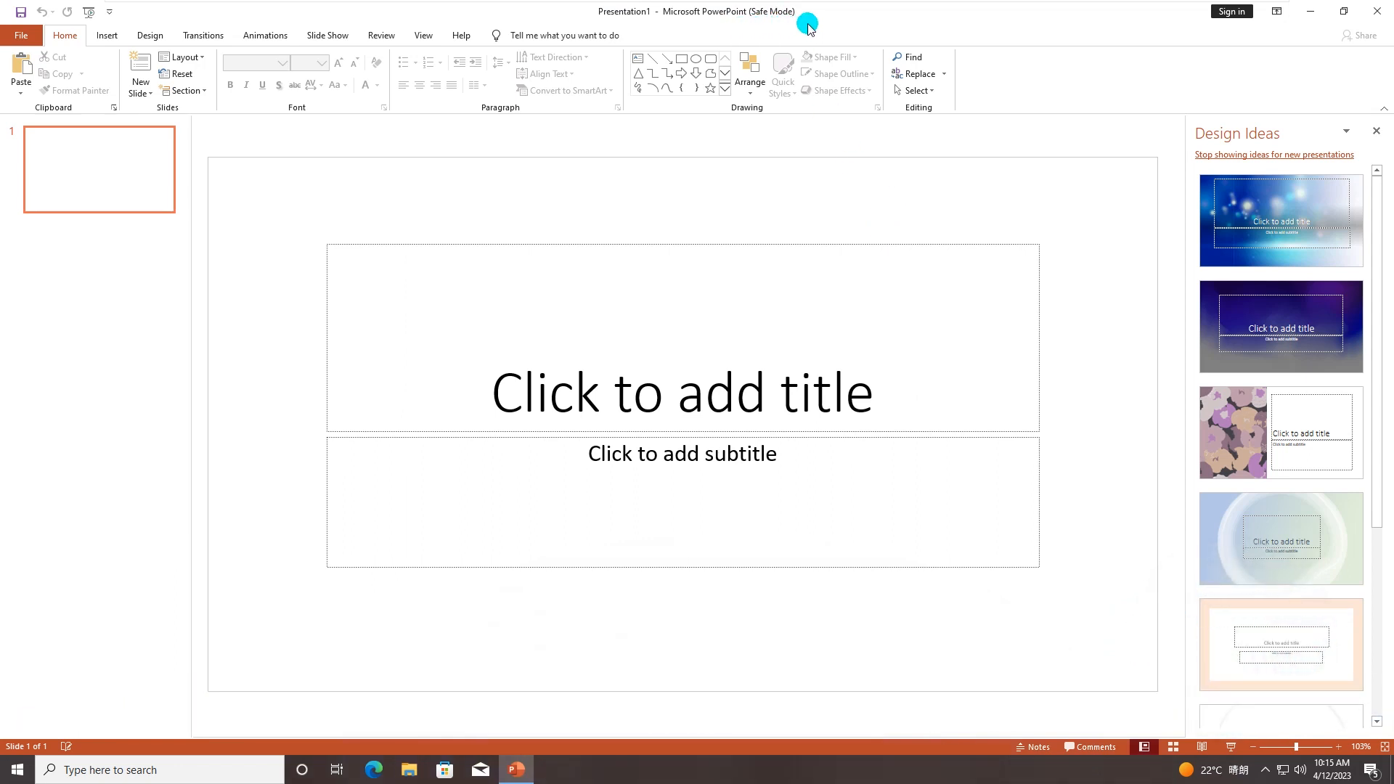
mouse_move(408, 149)
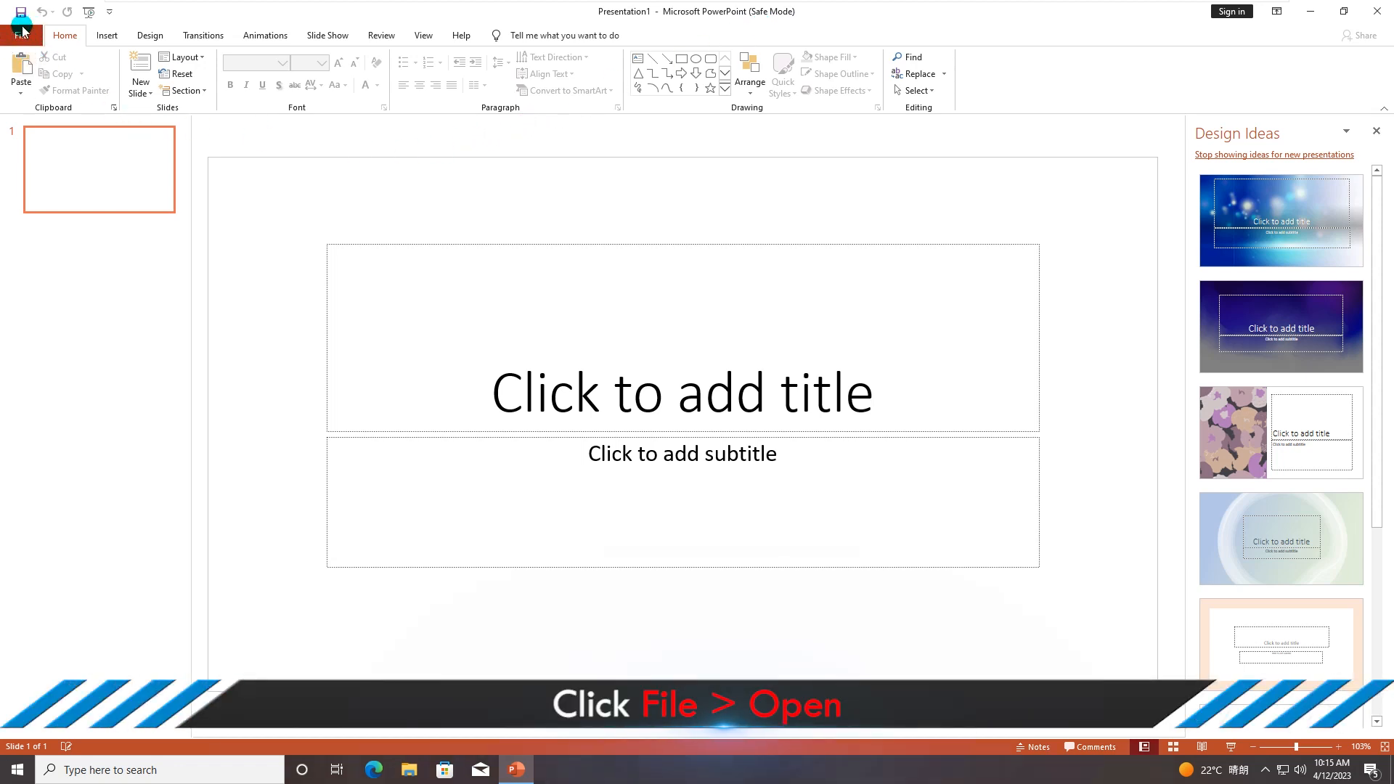
- Show the This PC Documents location on PowerPoint's File > Open page
left_click(21, 34)
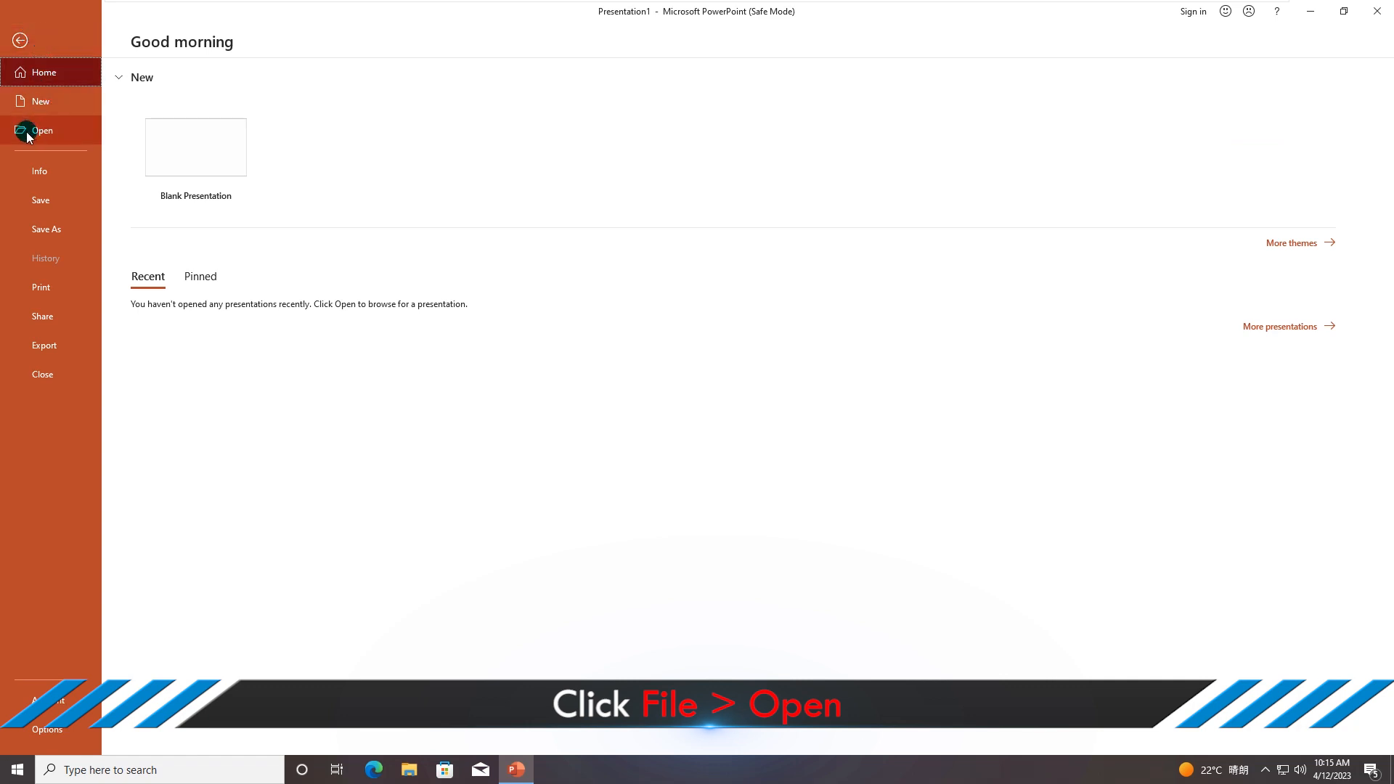
left_click(43, 131)
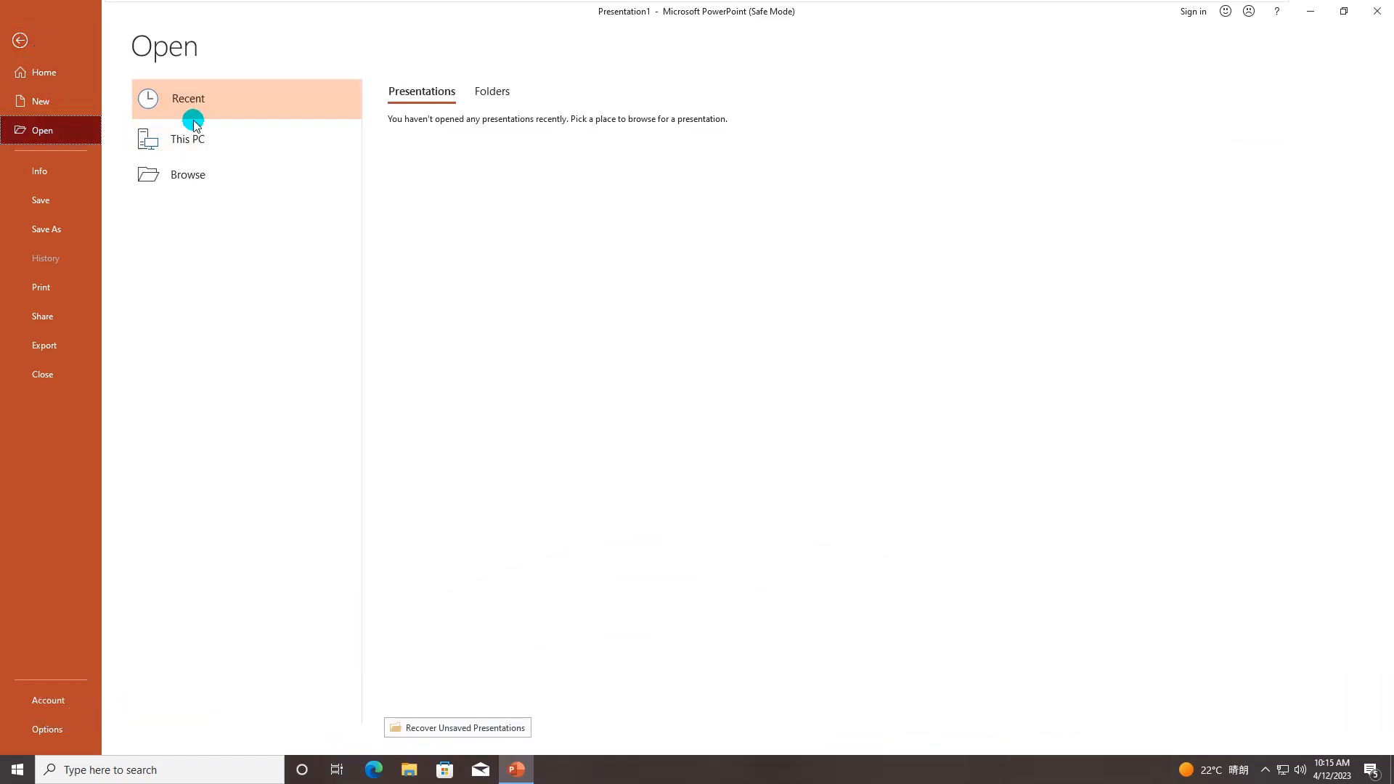
left_click(186, 138)
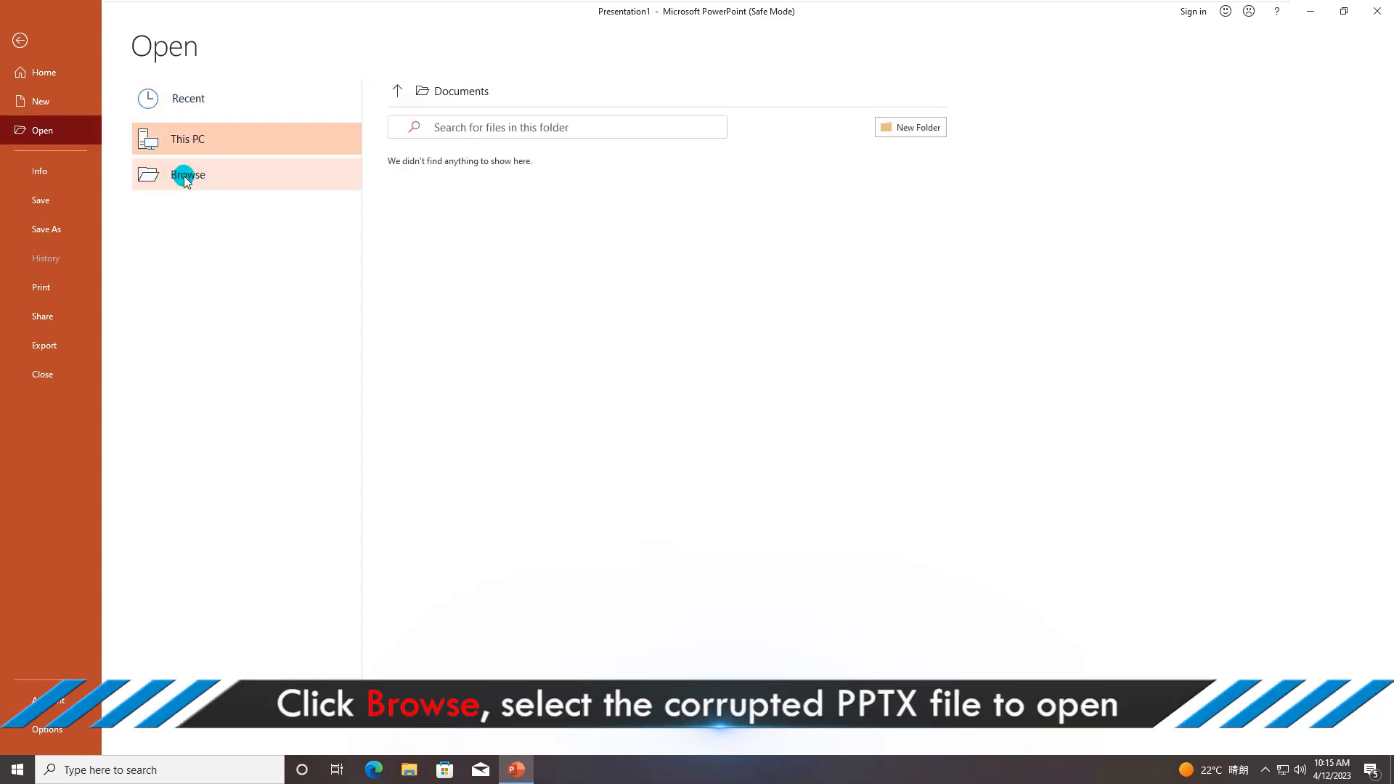
- Browse to the Desktop, open 'corrupted', and answer the content-problem warning
left_click(188, 174)
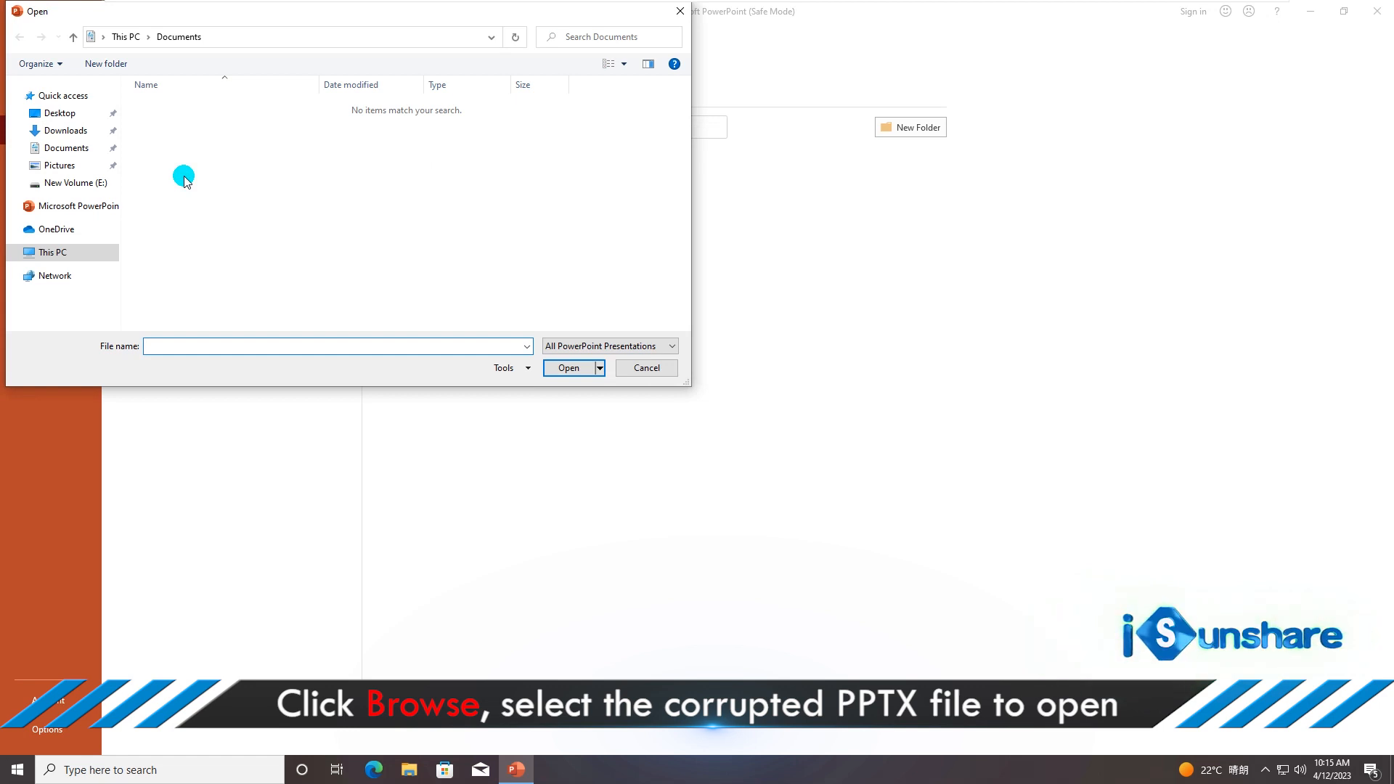
left_click(60, 114)
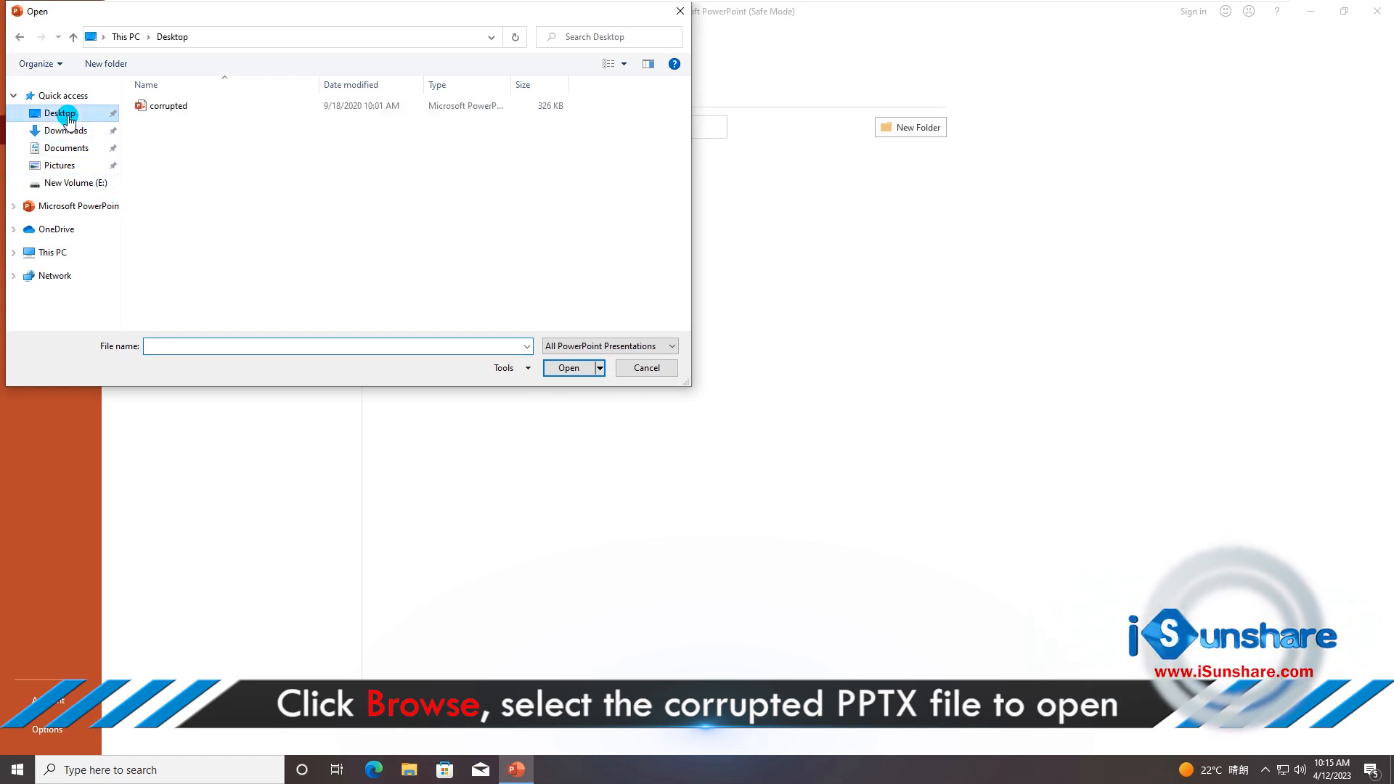
left_click(168, 106)
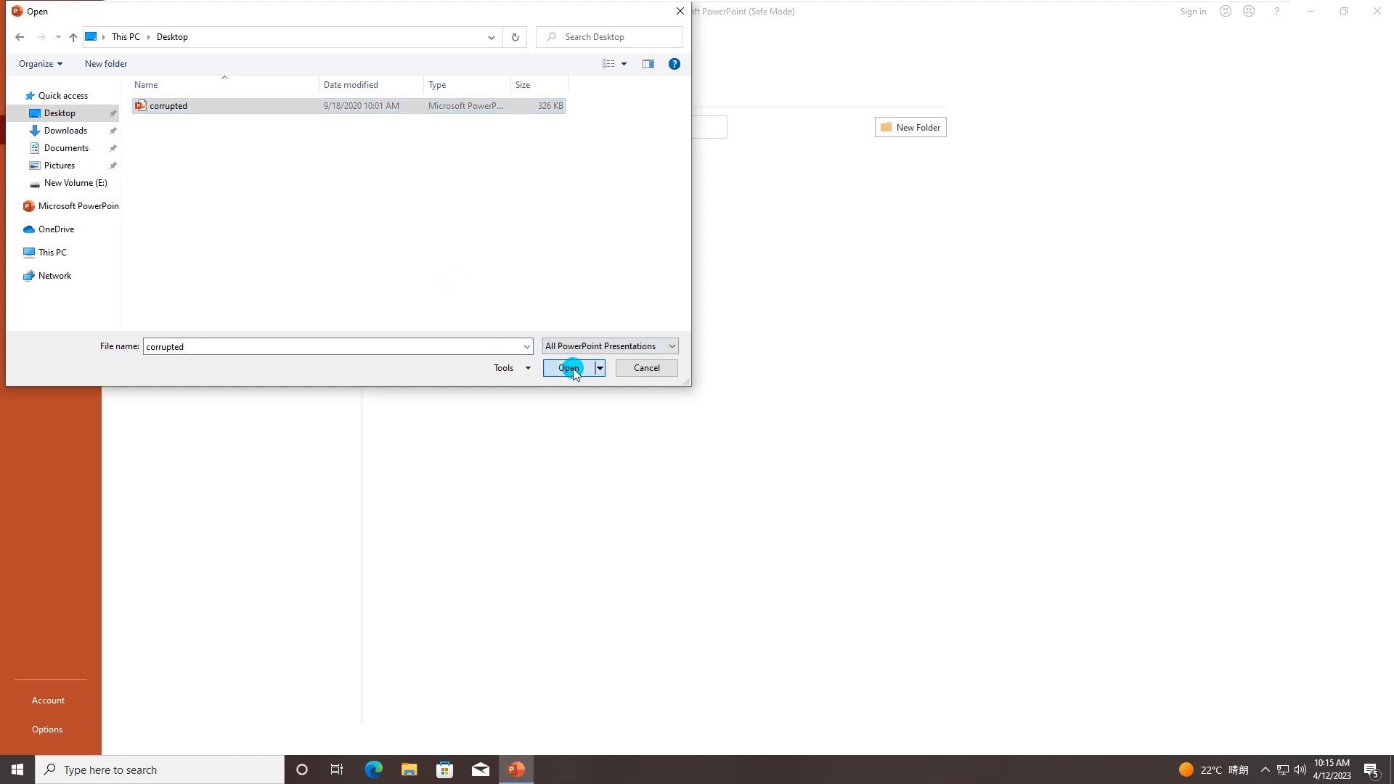
left_click(569, 368)
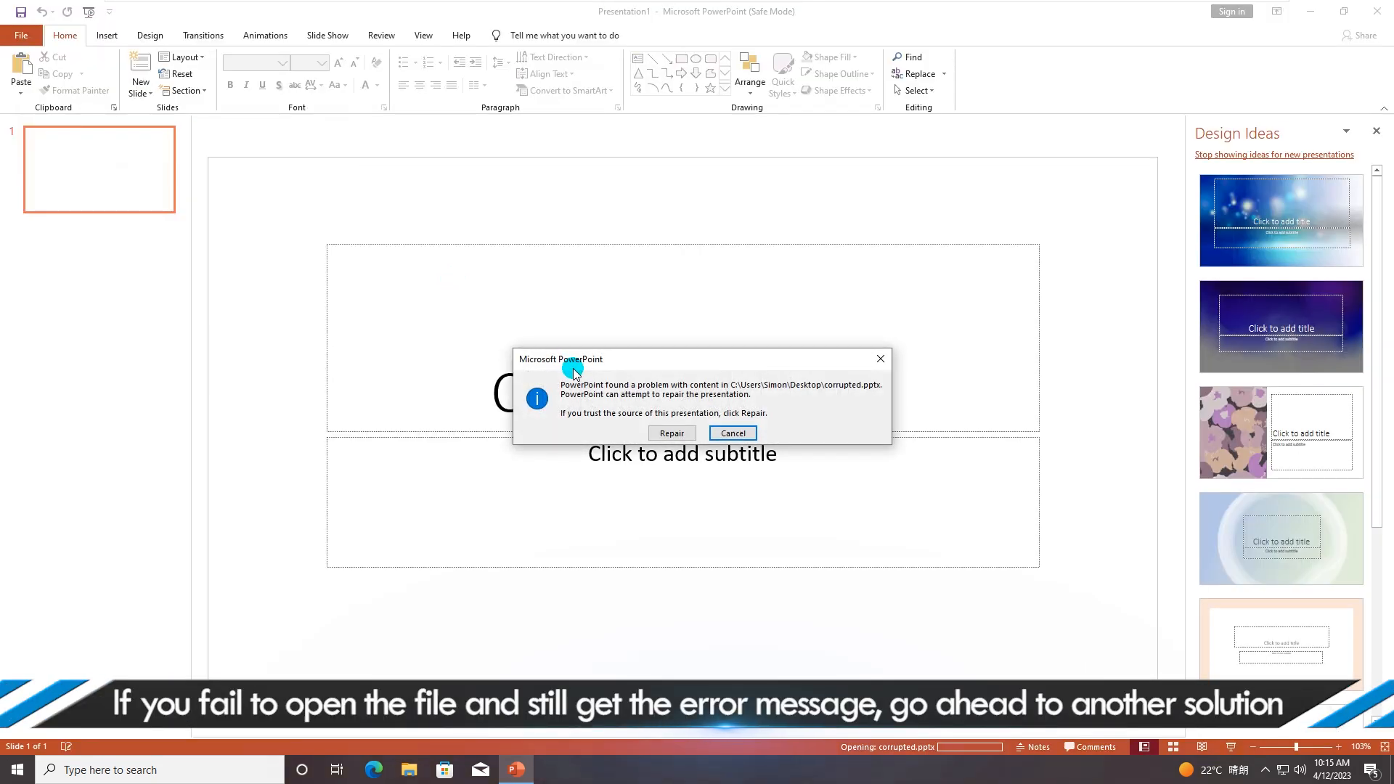
left_click(732, 433)
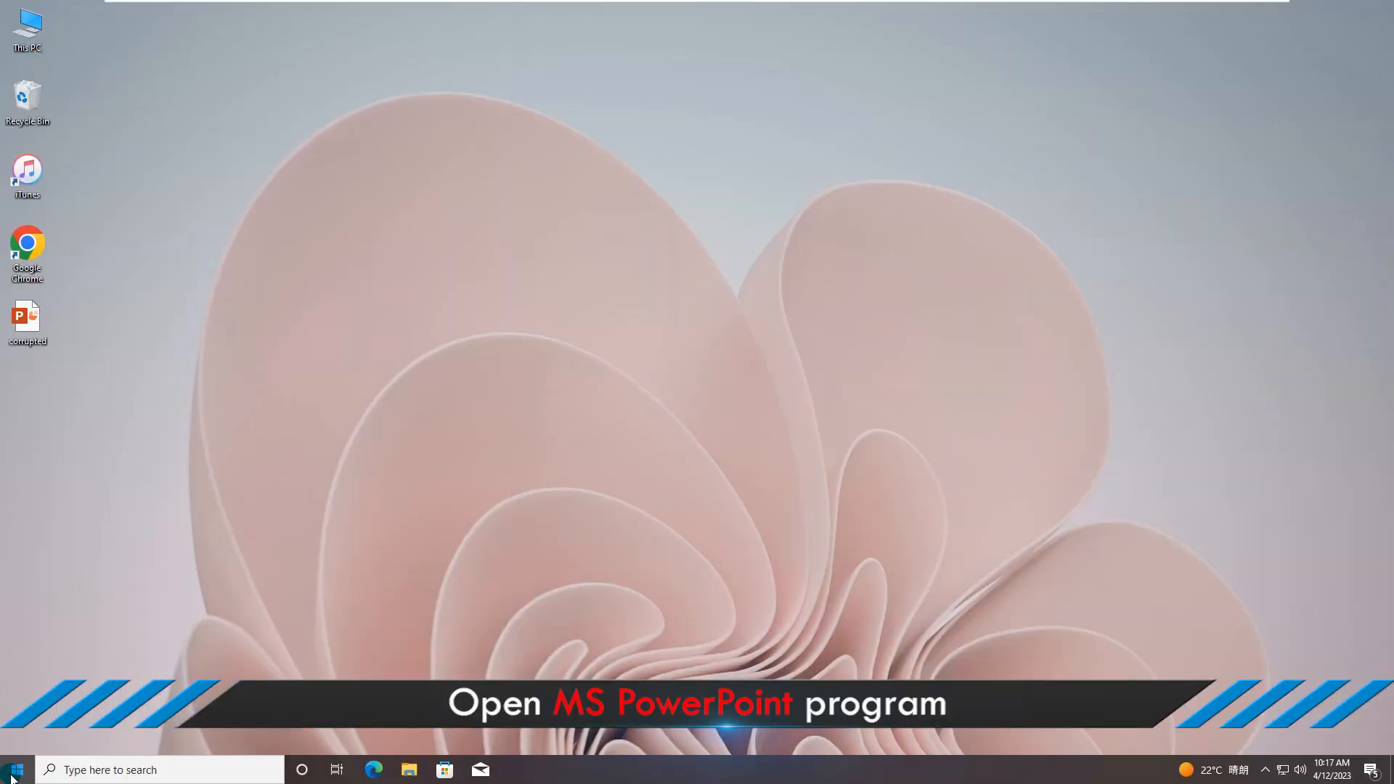
- Start PowerPoint normally from the Start menu app list
left_click(12, 769)
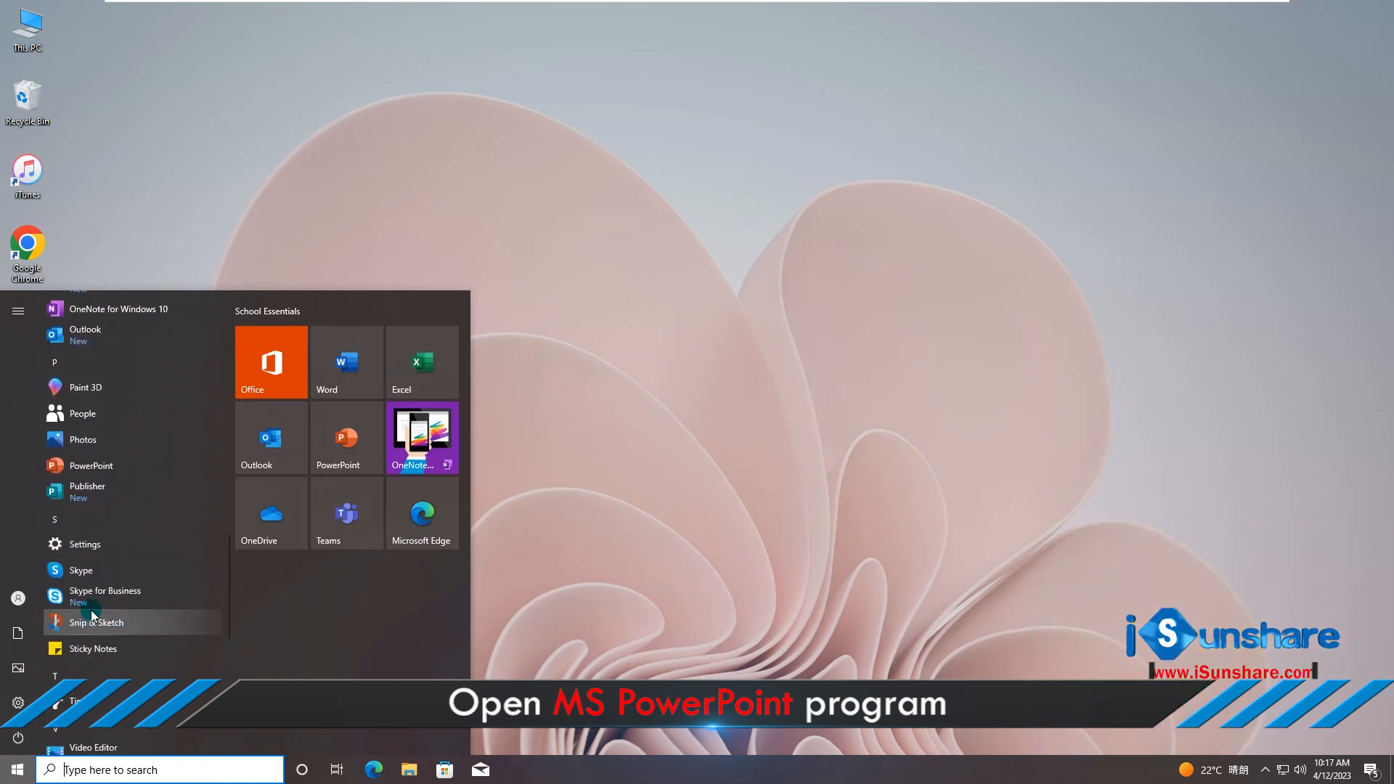
mouse_move(89, 465)
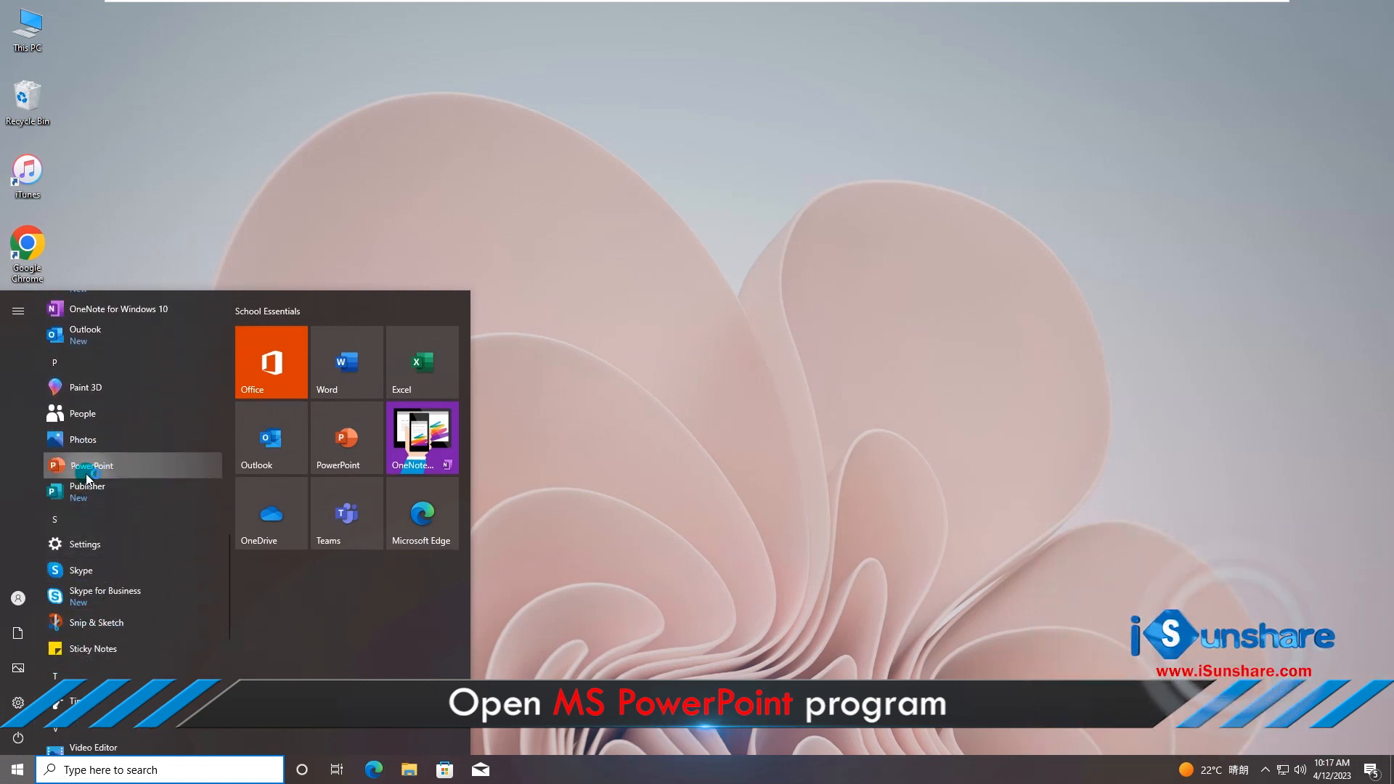
left_click(90, 465)
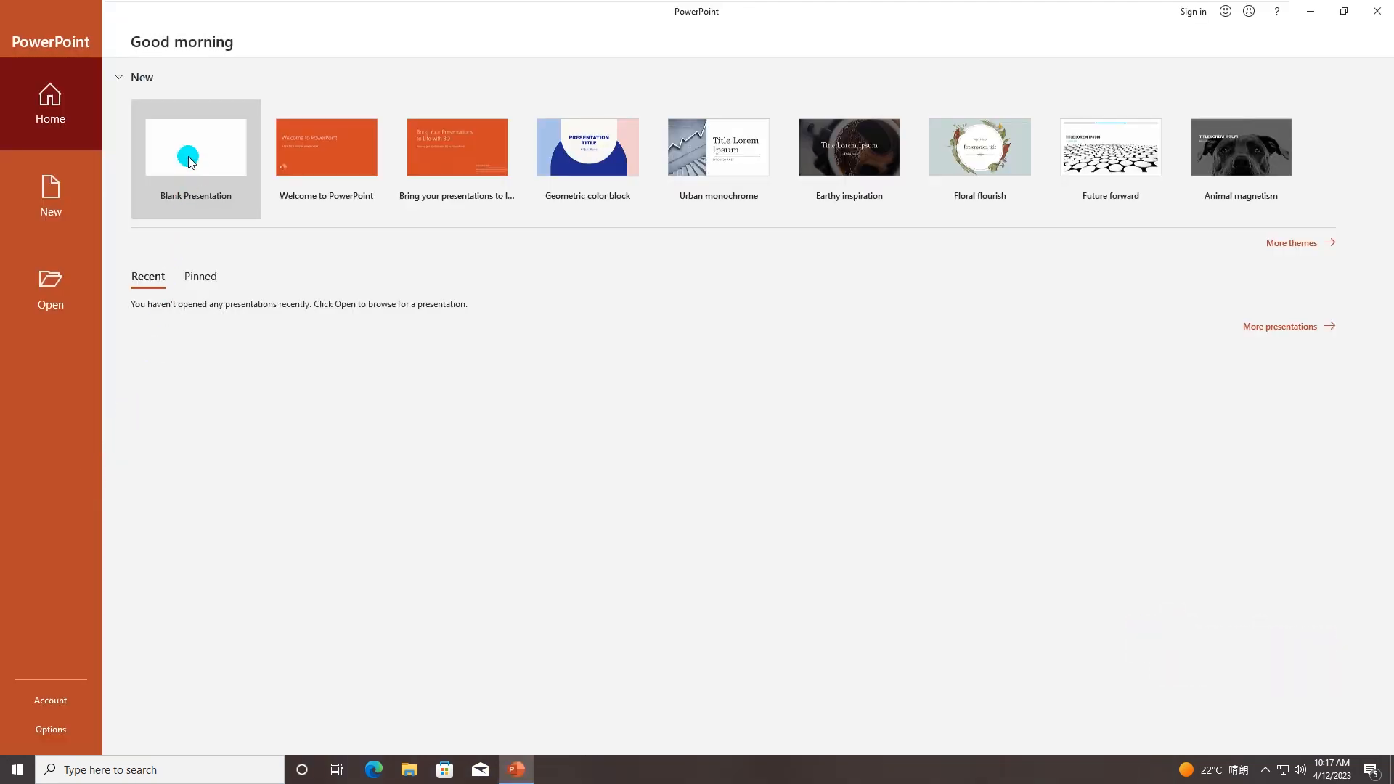
- Create a blank presentation and open the Browse dialog from File > Open
left_click(195, 147)
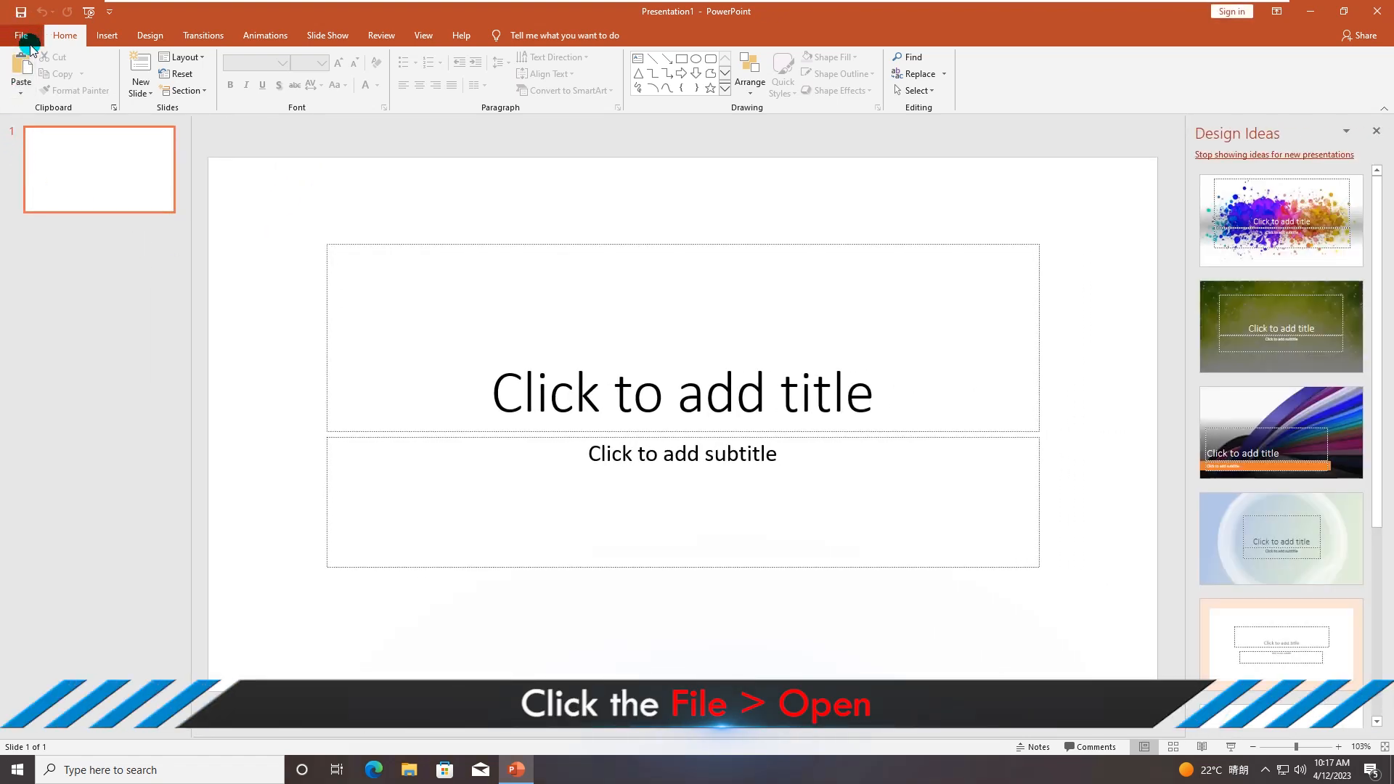
left_click(21, 35)
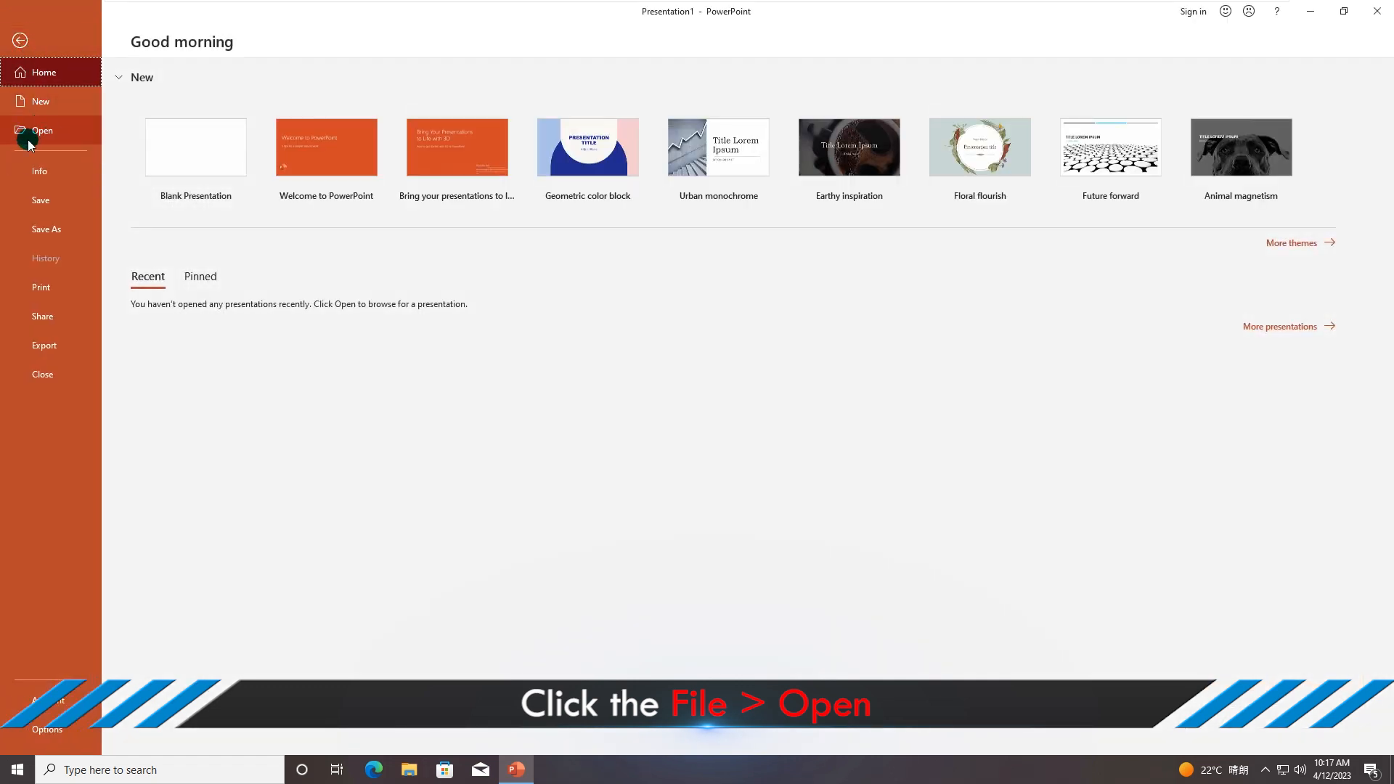
left_click(42, 130)
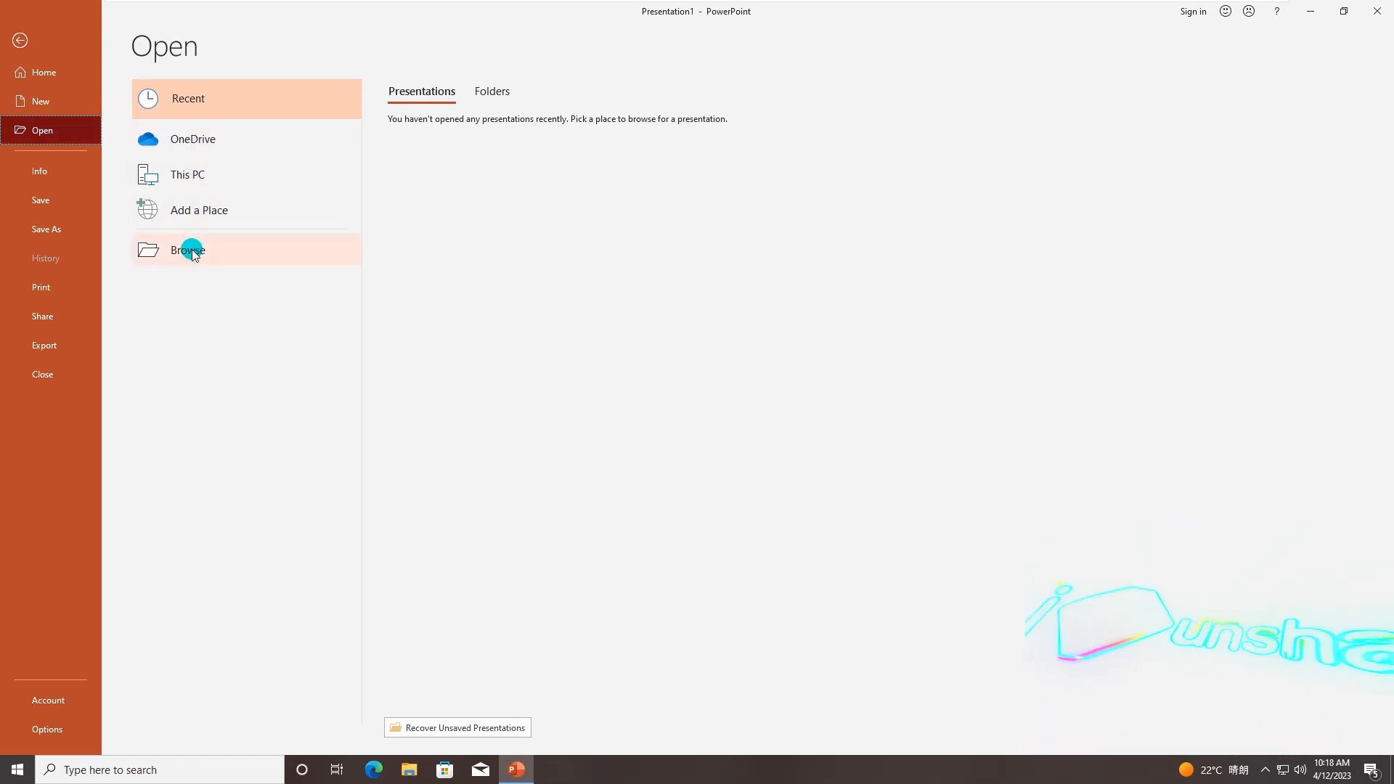
left_click(187, 250)
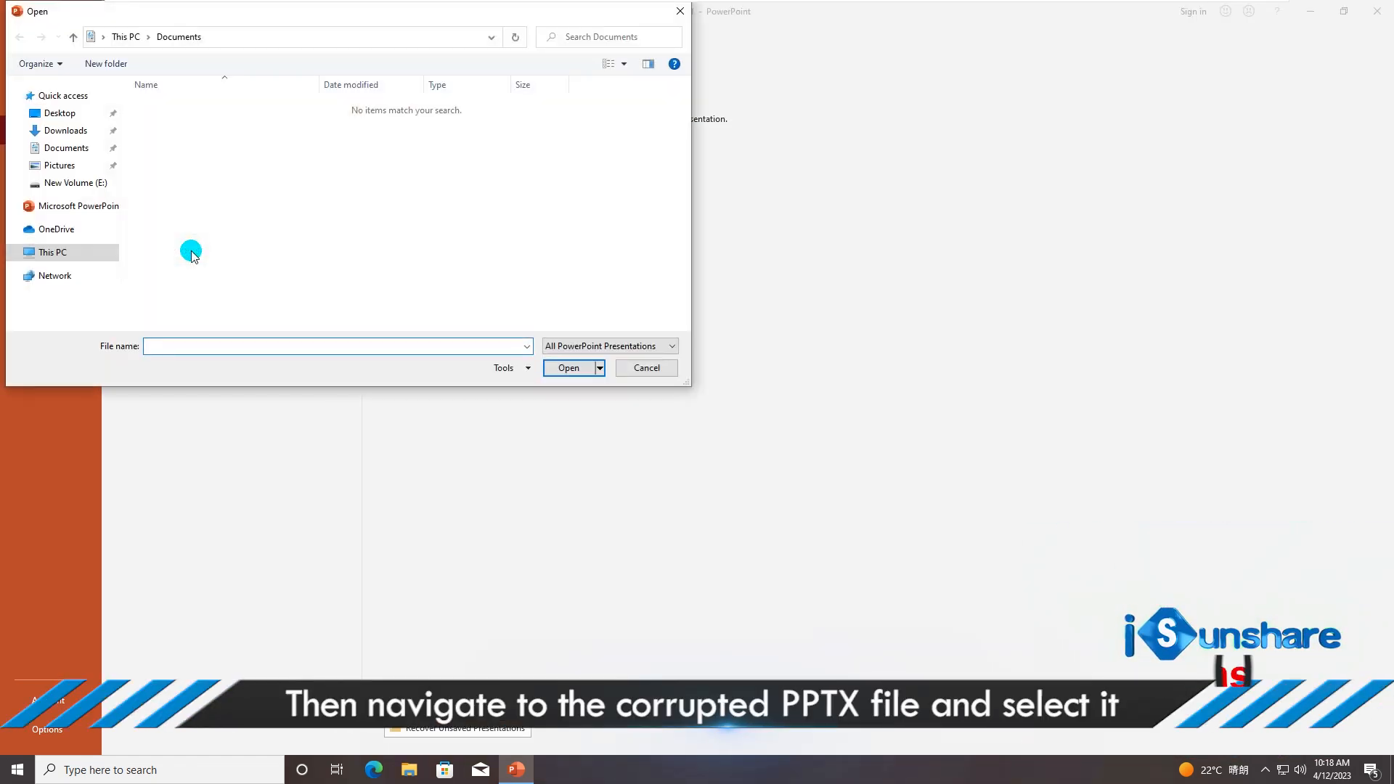
- Select 'corrupted' on the Desktop and choose Open and Repair from the Open dropdown
left_click(60, 113)
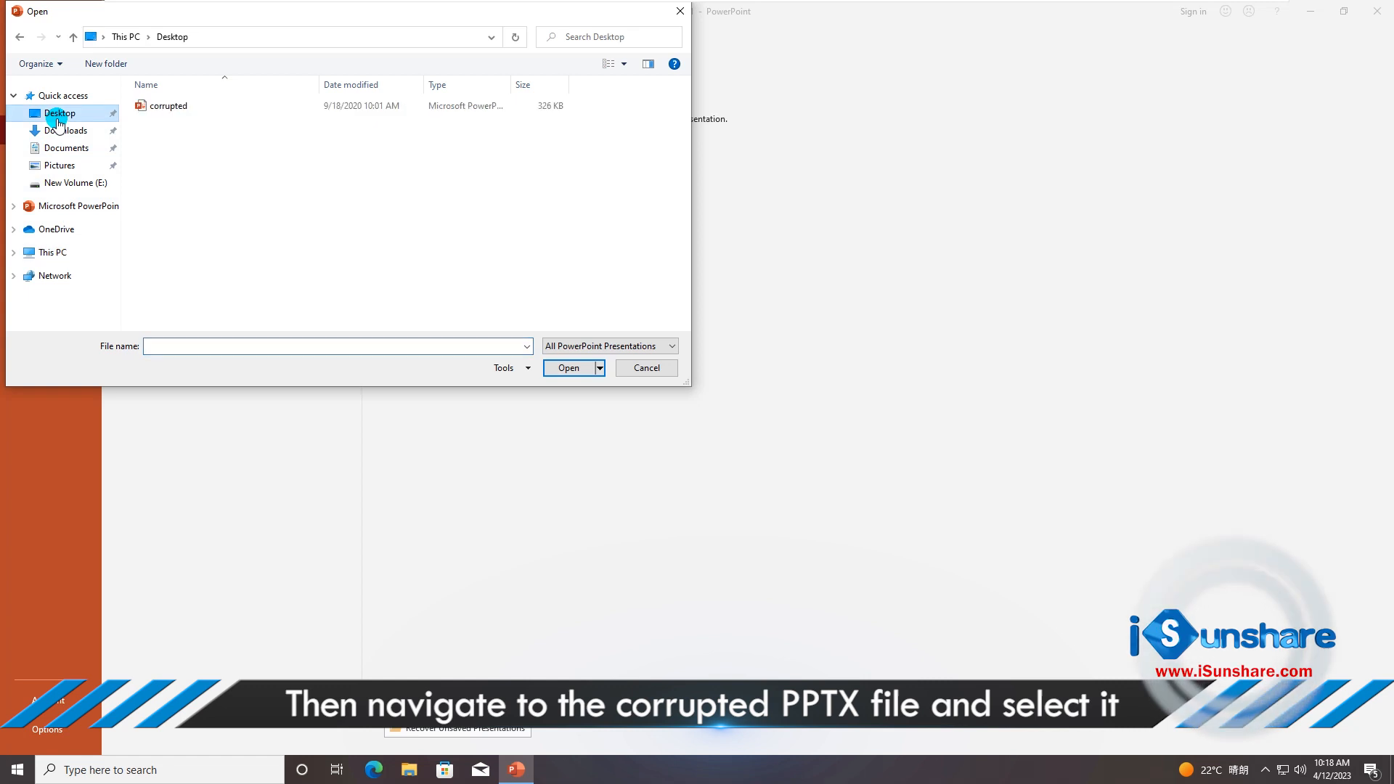
left_click(168, 106)
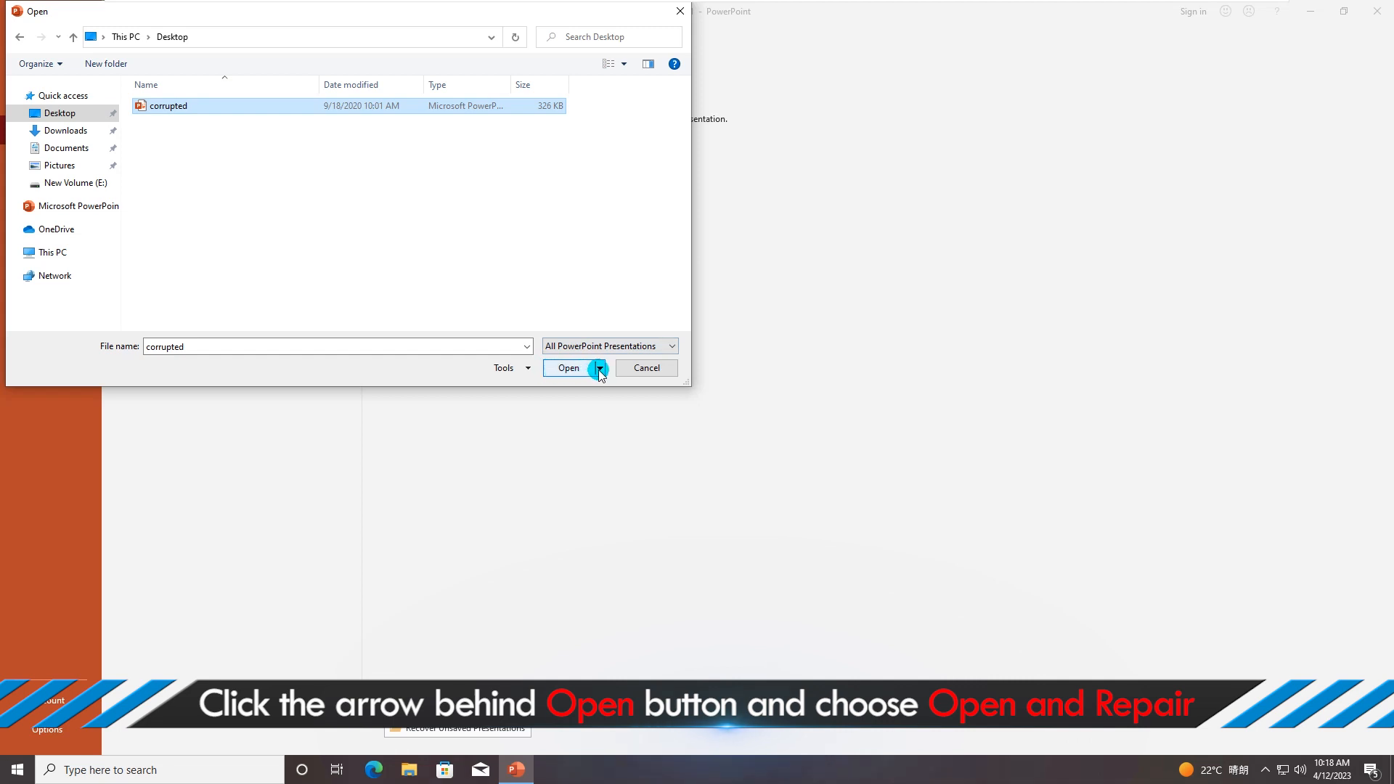
left_click(598, 368)
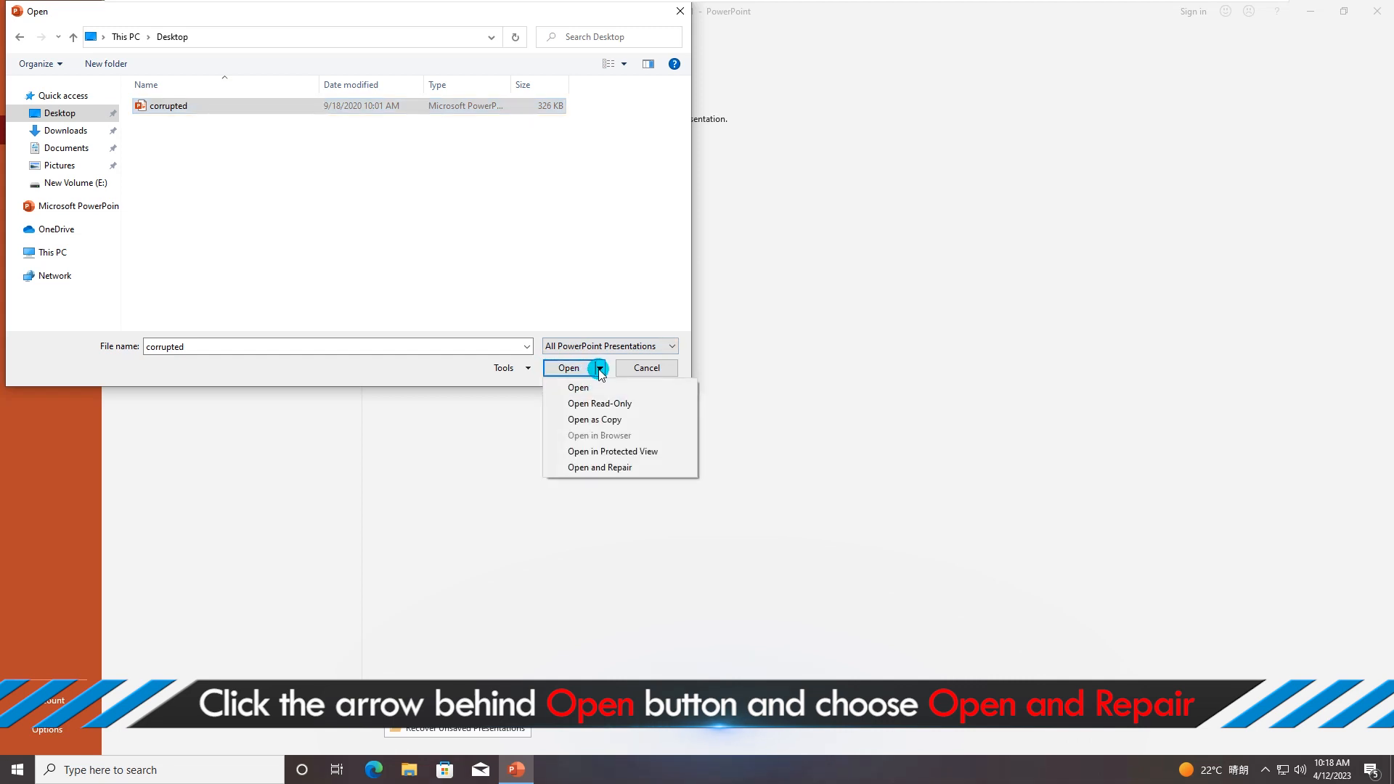
mouse_move(599, 467)
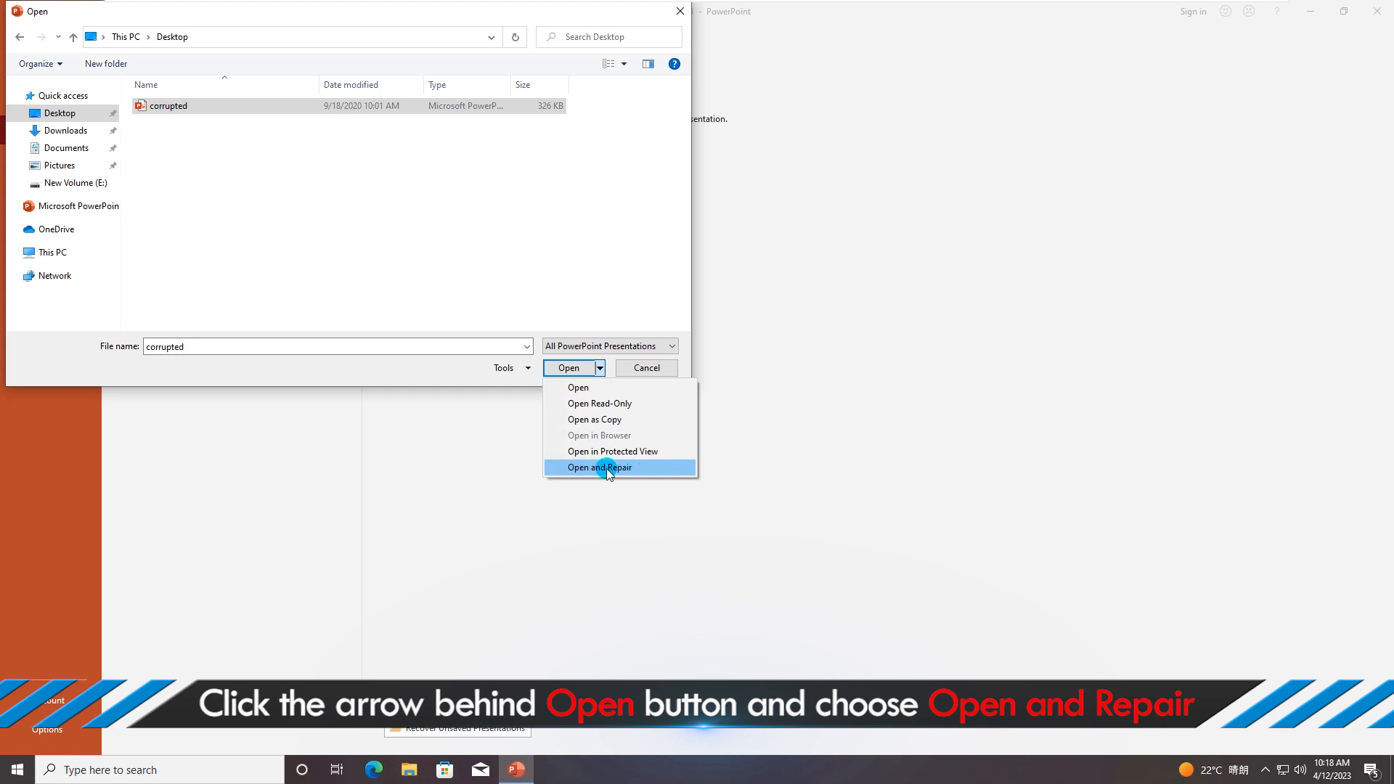
left_click(599, 468)
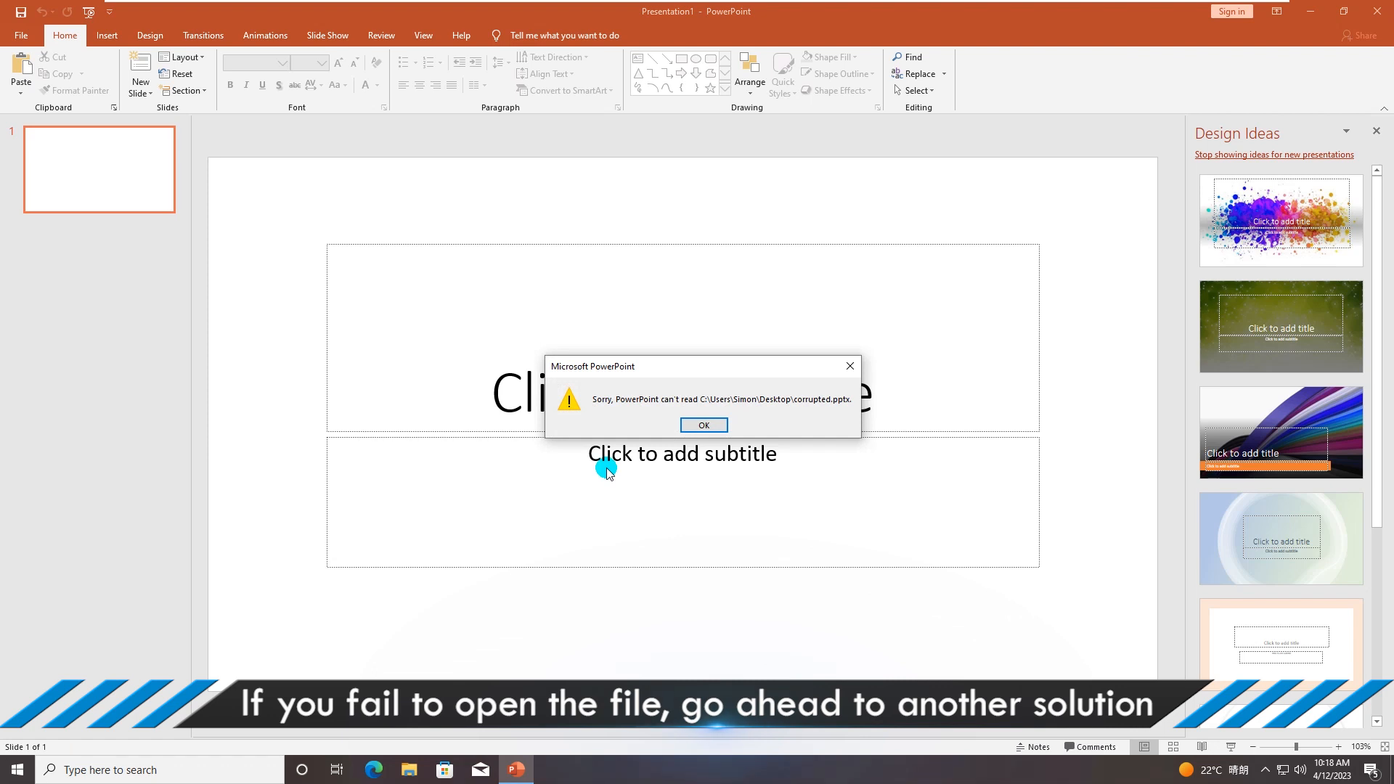
left_click(702, 425)
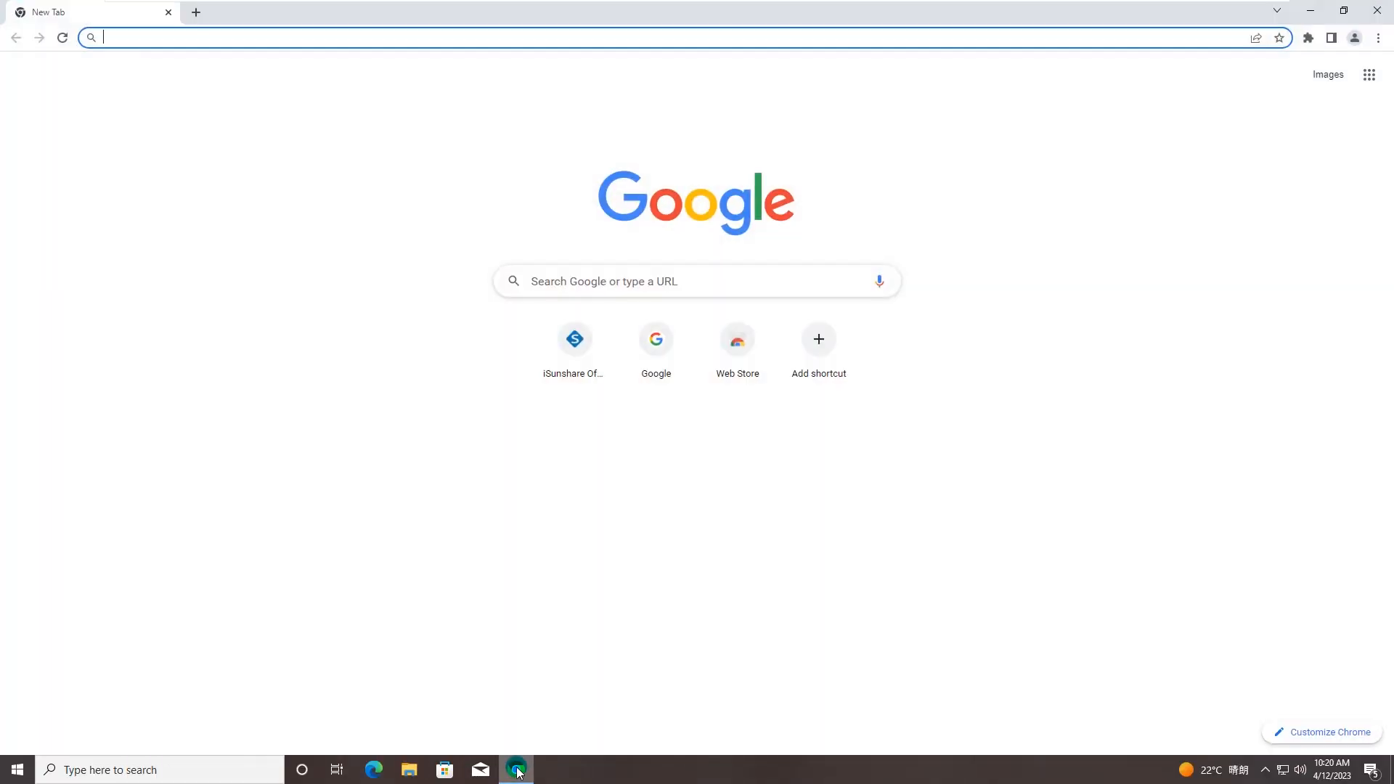
left_click(356, 37)
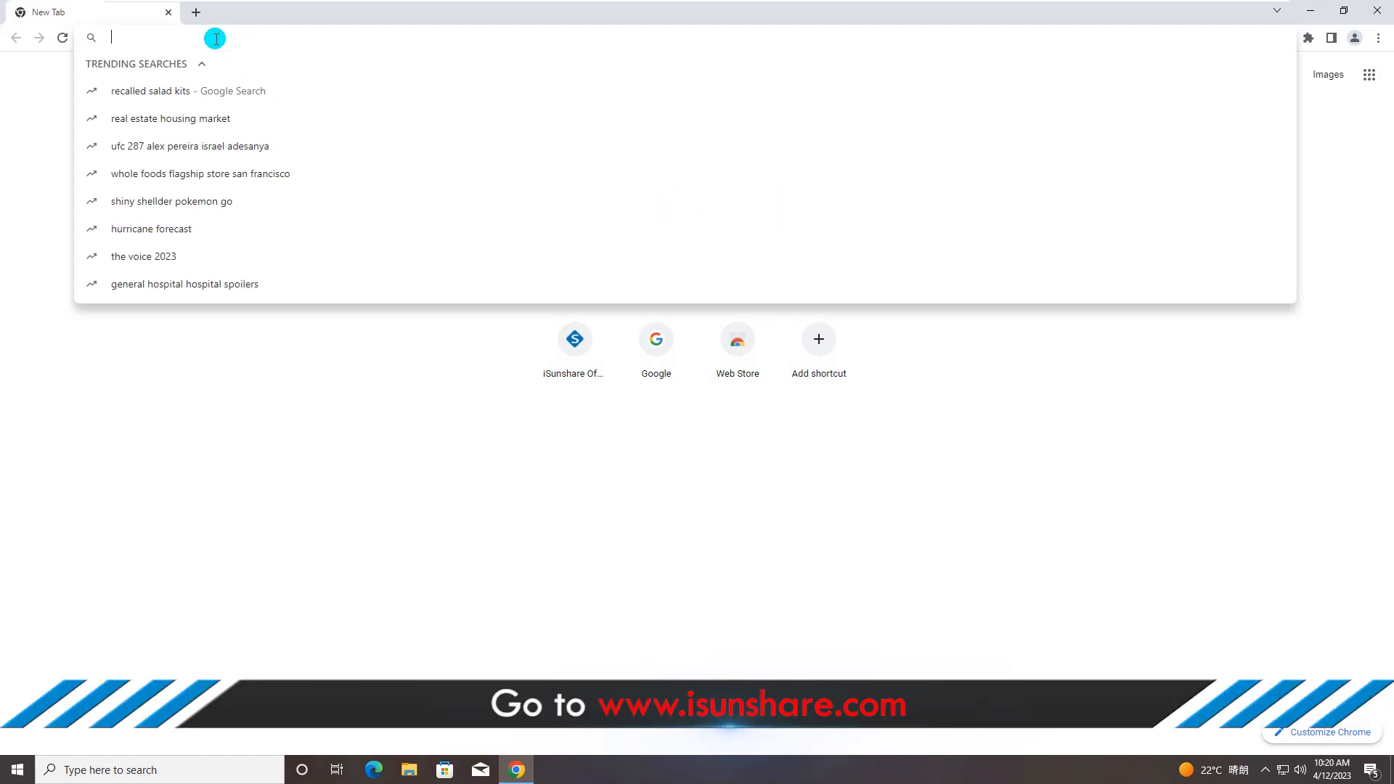
type("www.isunshare.com")
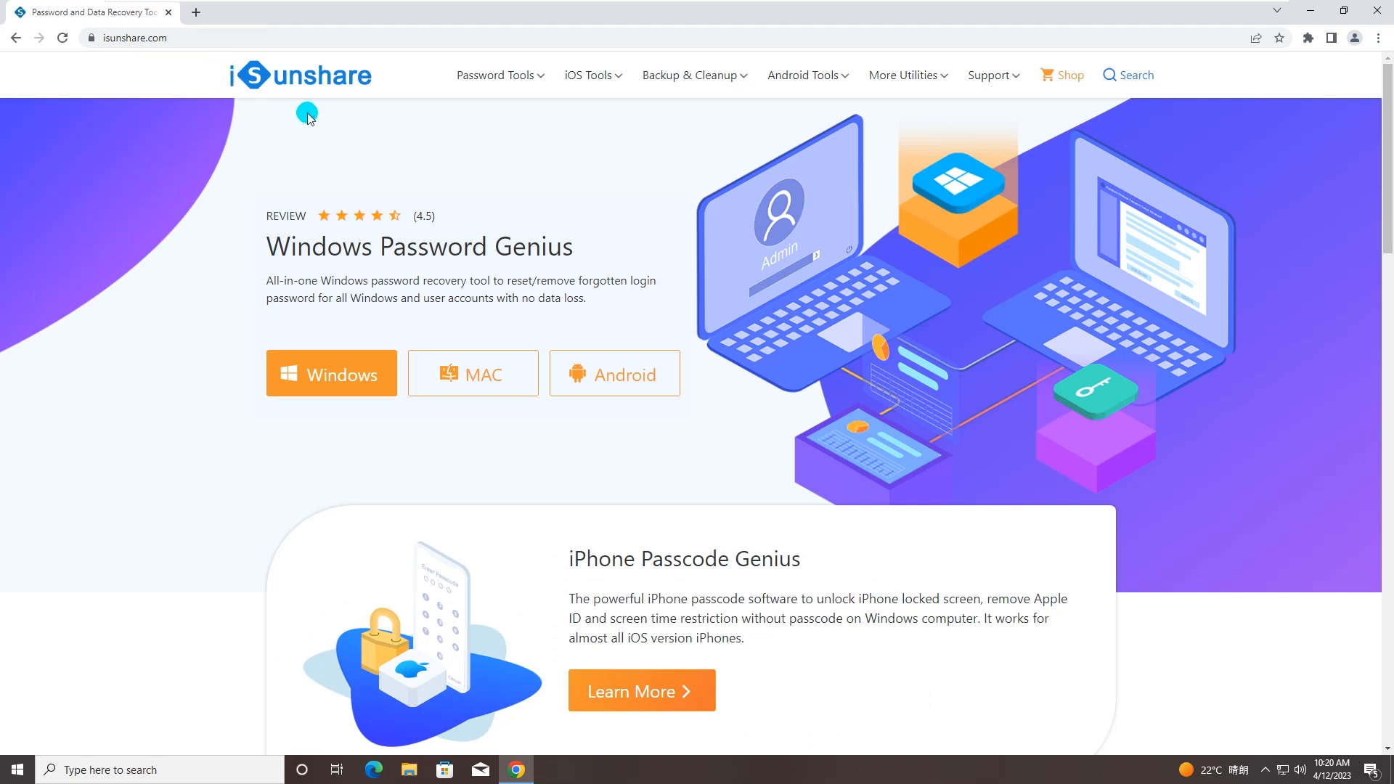
left_click(693, 74)
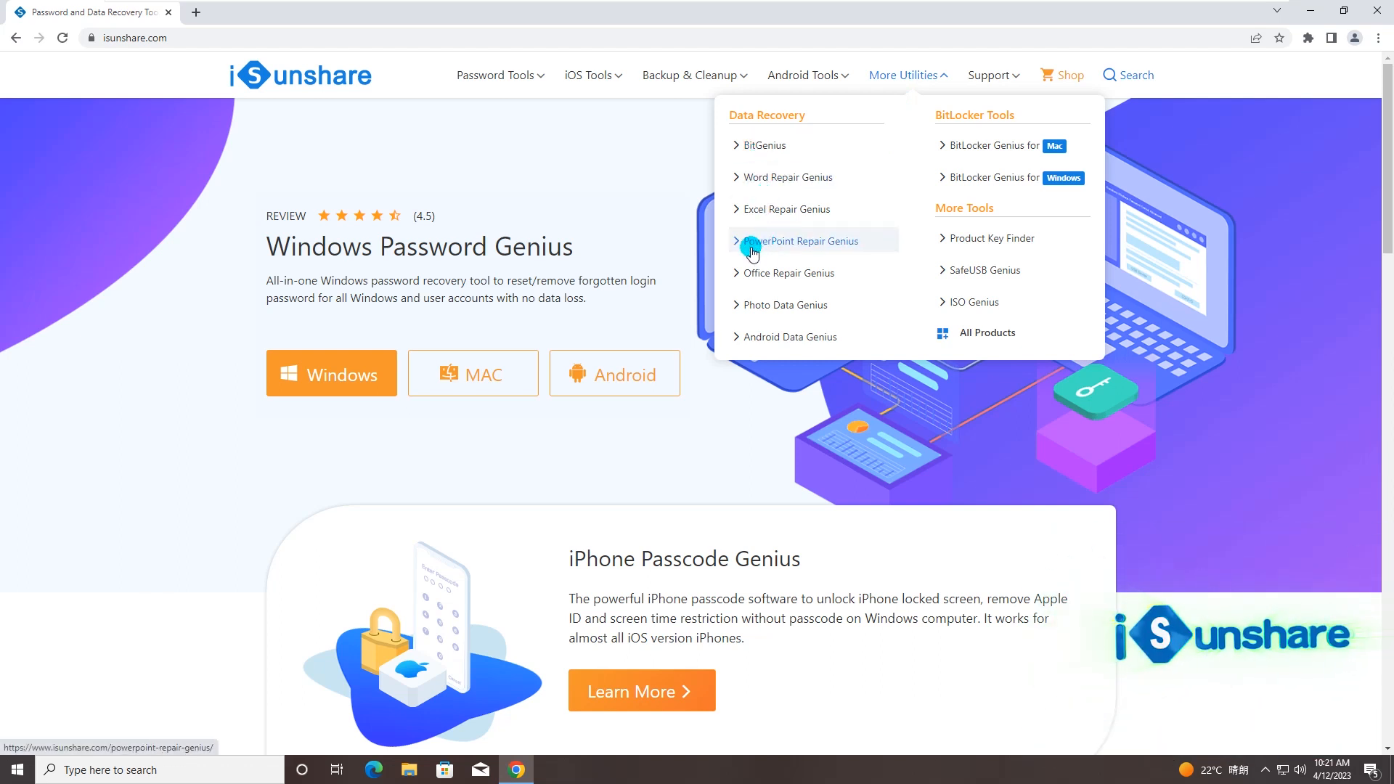
- Open the PowerPoint Repair Genius product page and download its installer
left_click(800, 241)
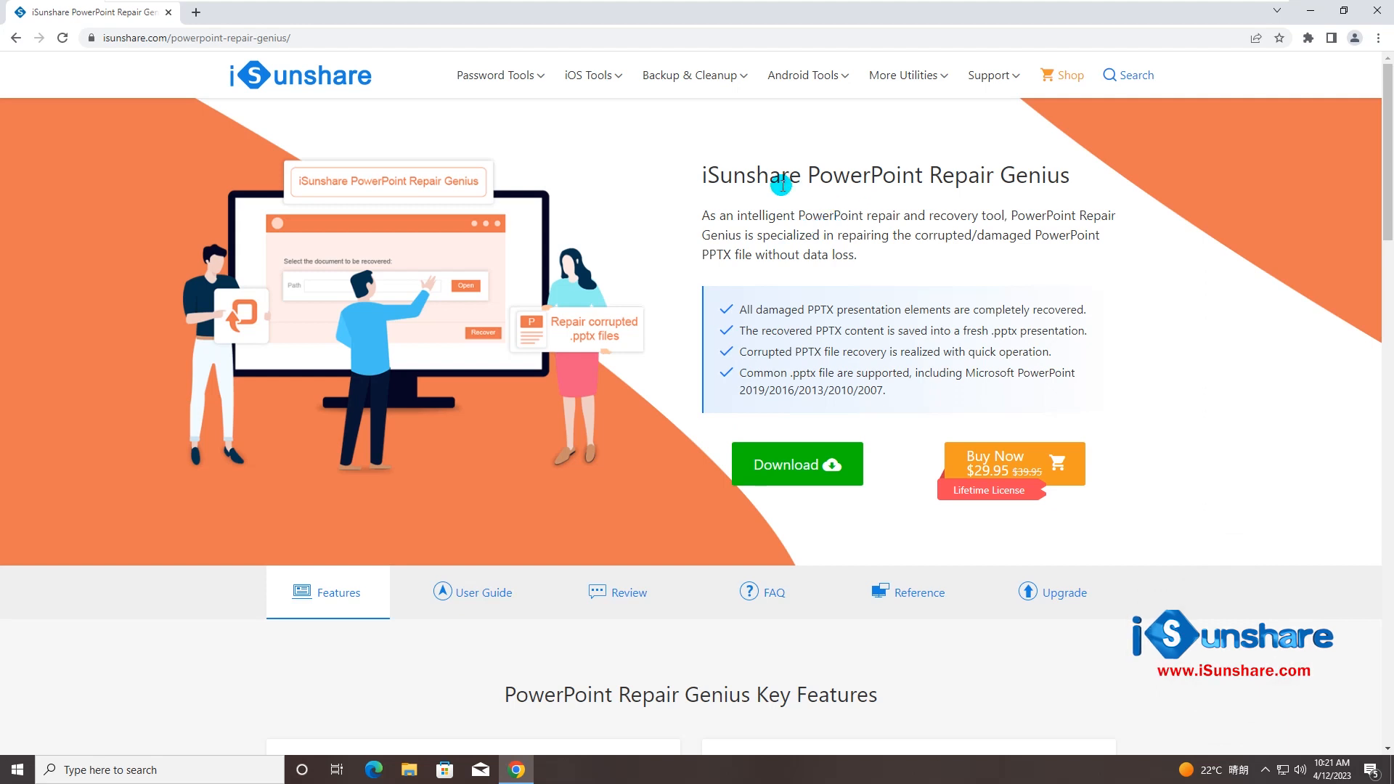
mouse_move(888, 225)
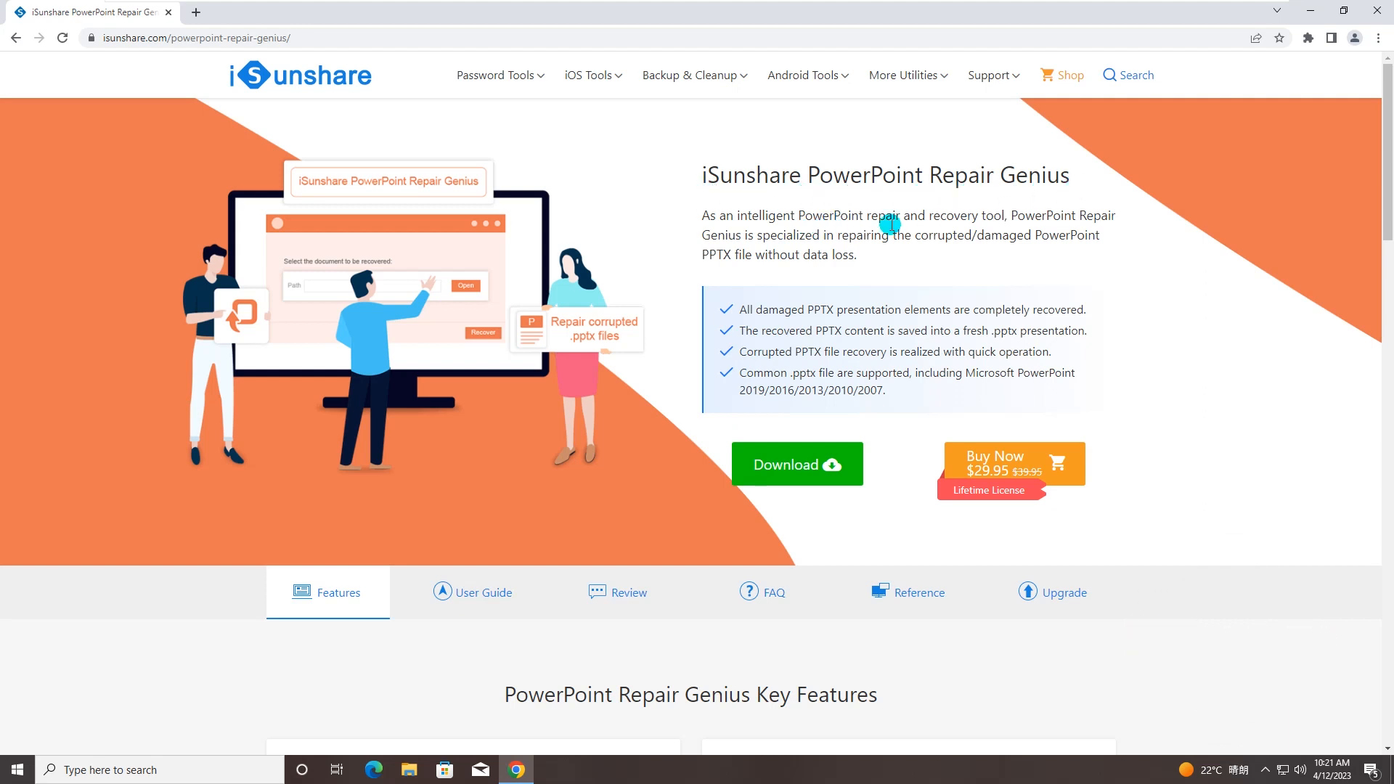
mouse_move(993, 282)
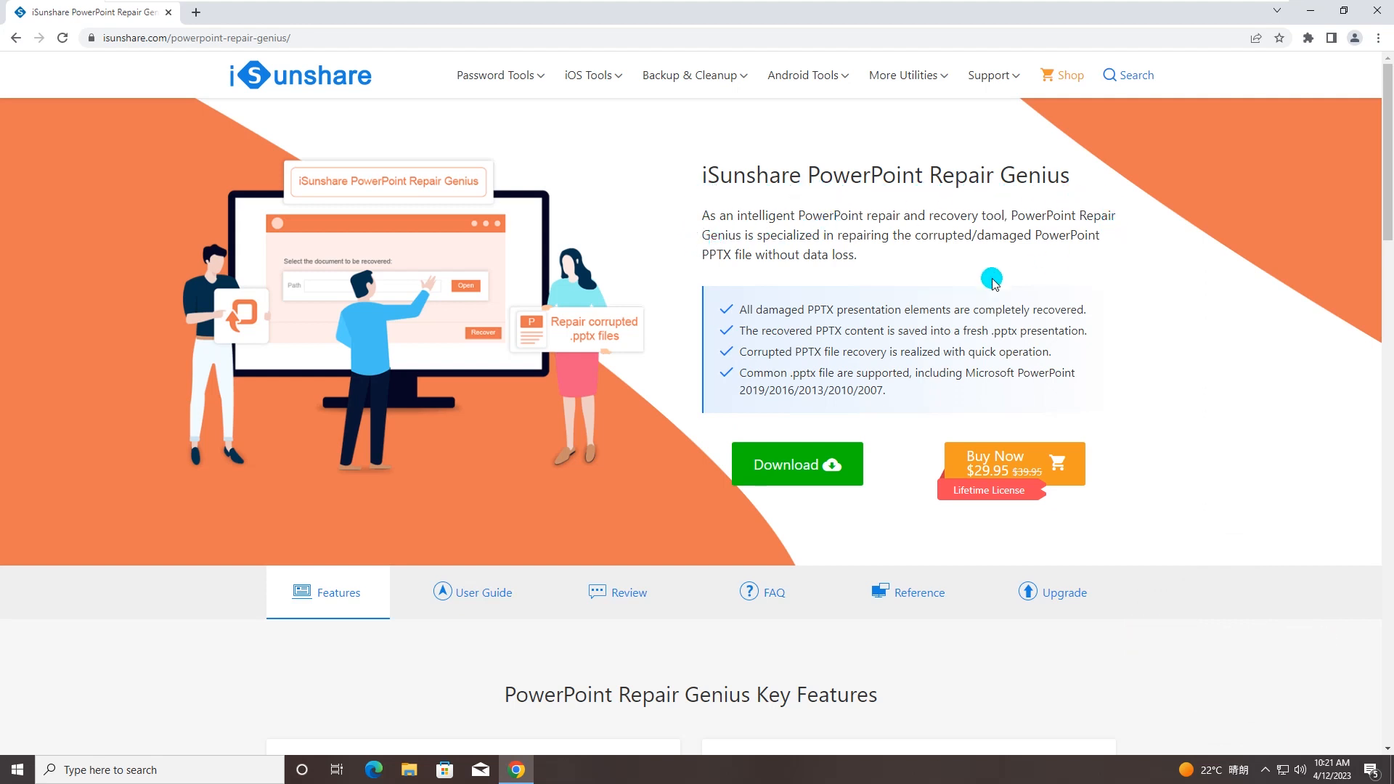
mouse_move(896, 285)
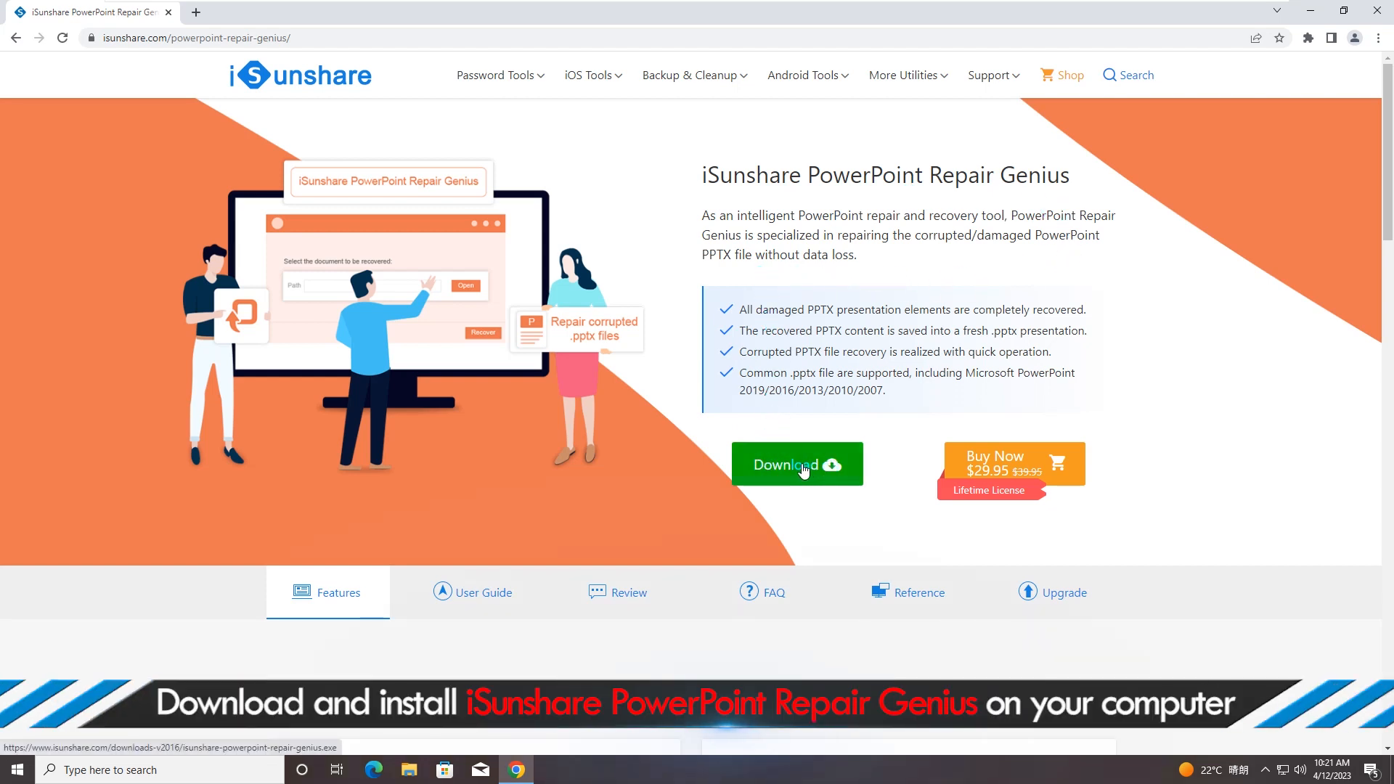
left_click(796, 464)
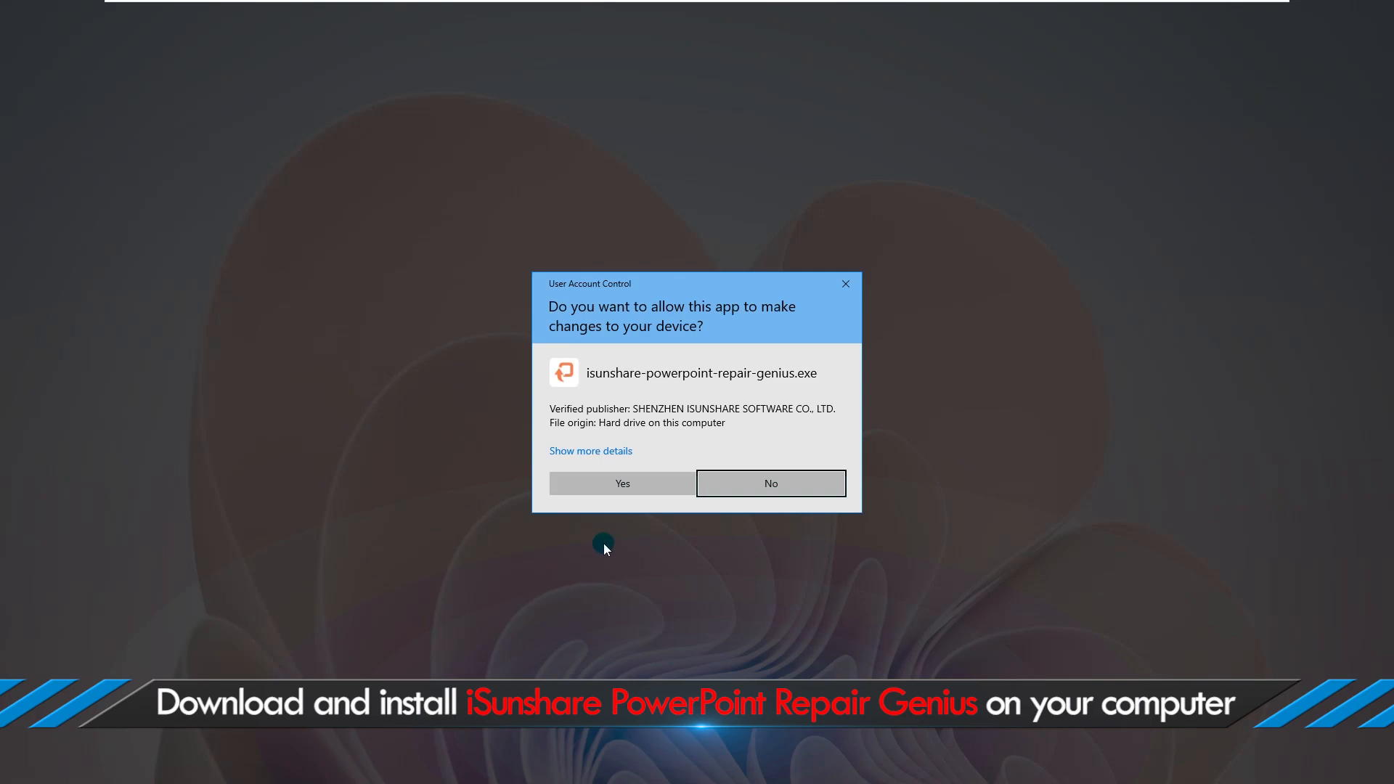
- Install Repair Genius to the default folder, unchecking Visit our website and keeping Launch
left_click(621, 483)
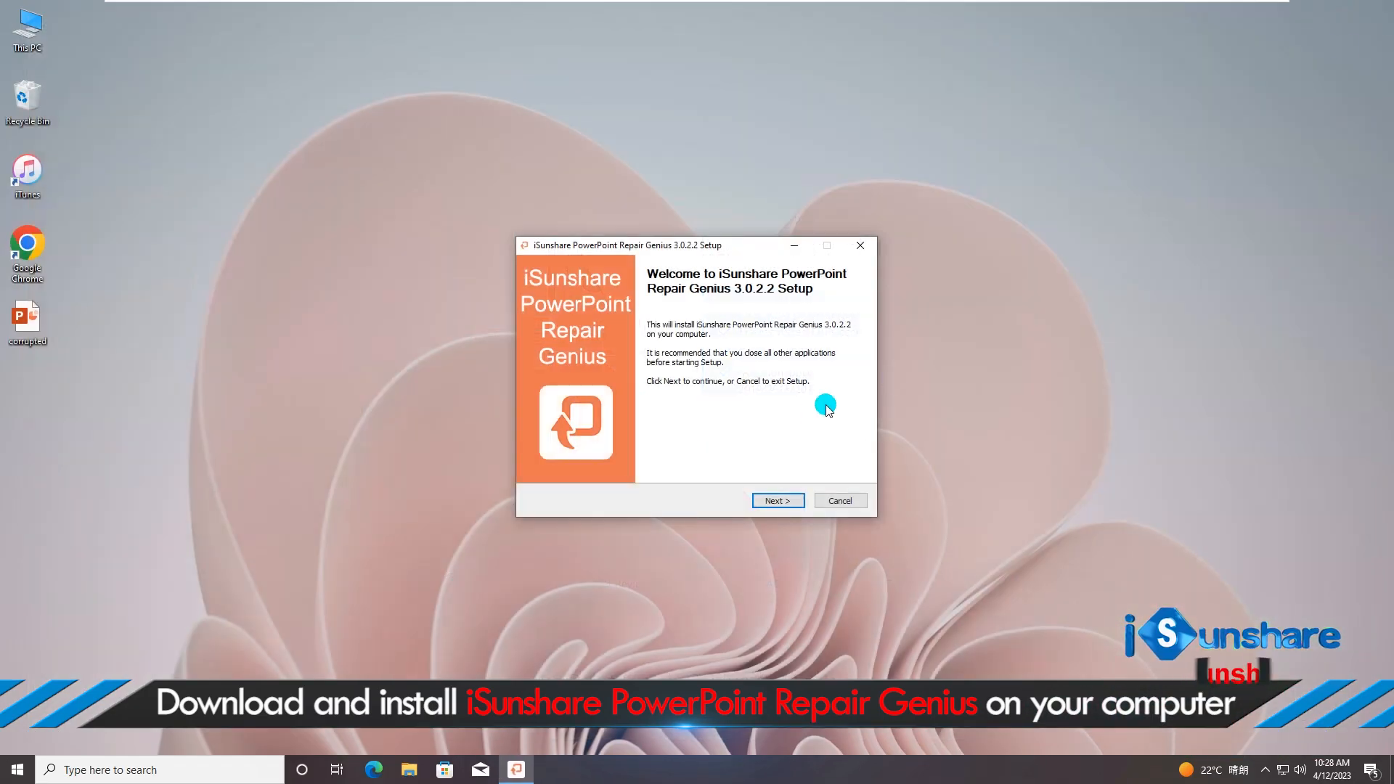
left_click(776, 500)
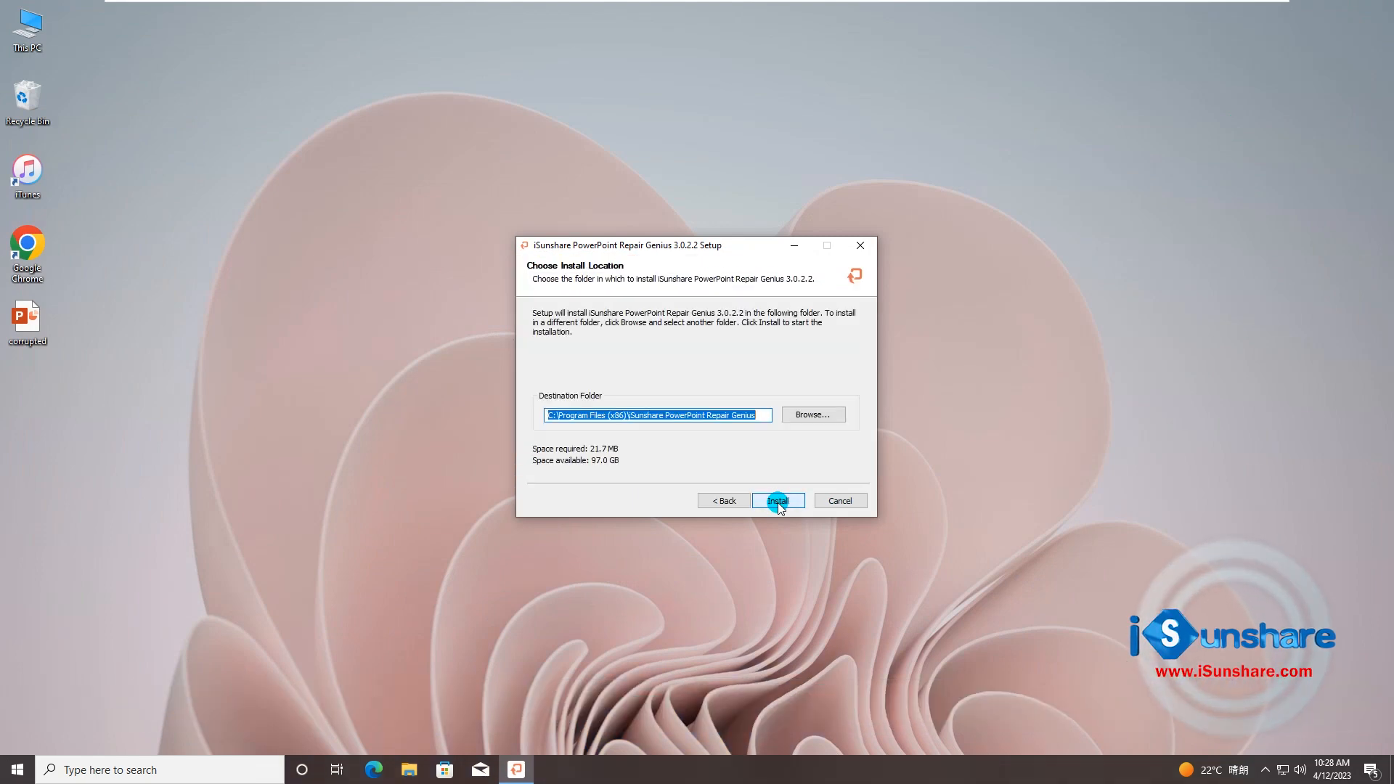
left_click(776, 501)
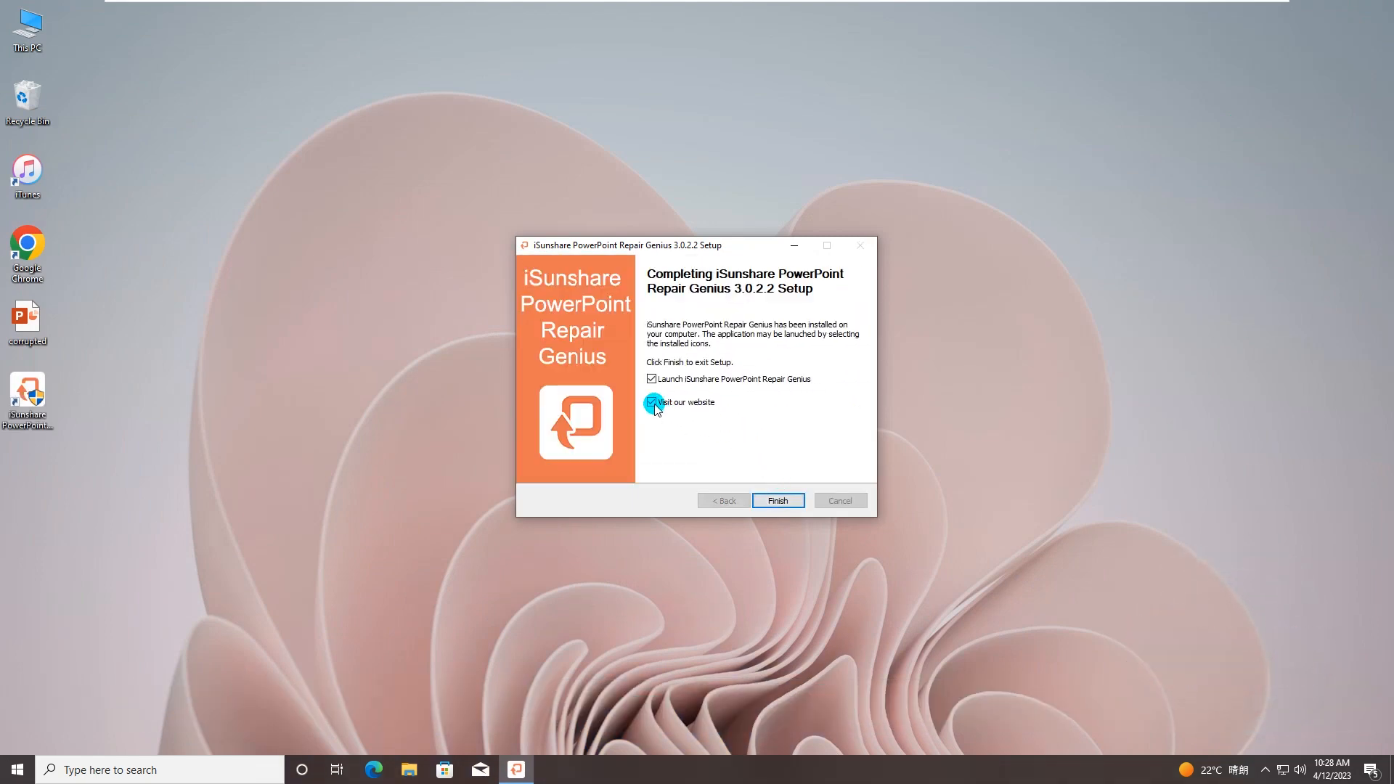
left_click(652, 401)
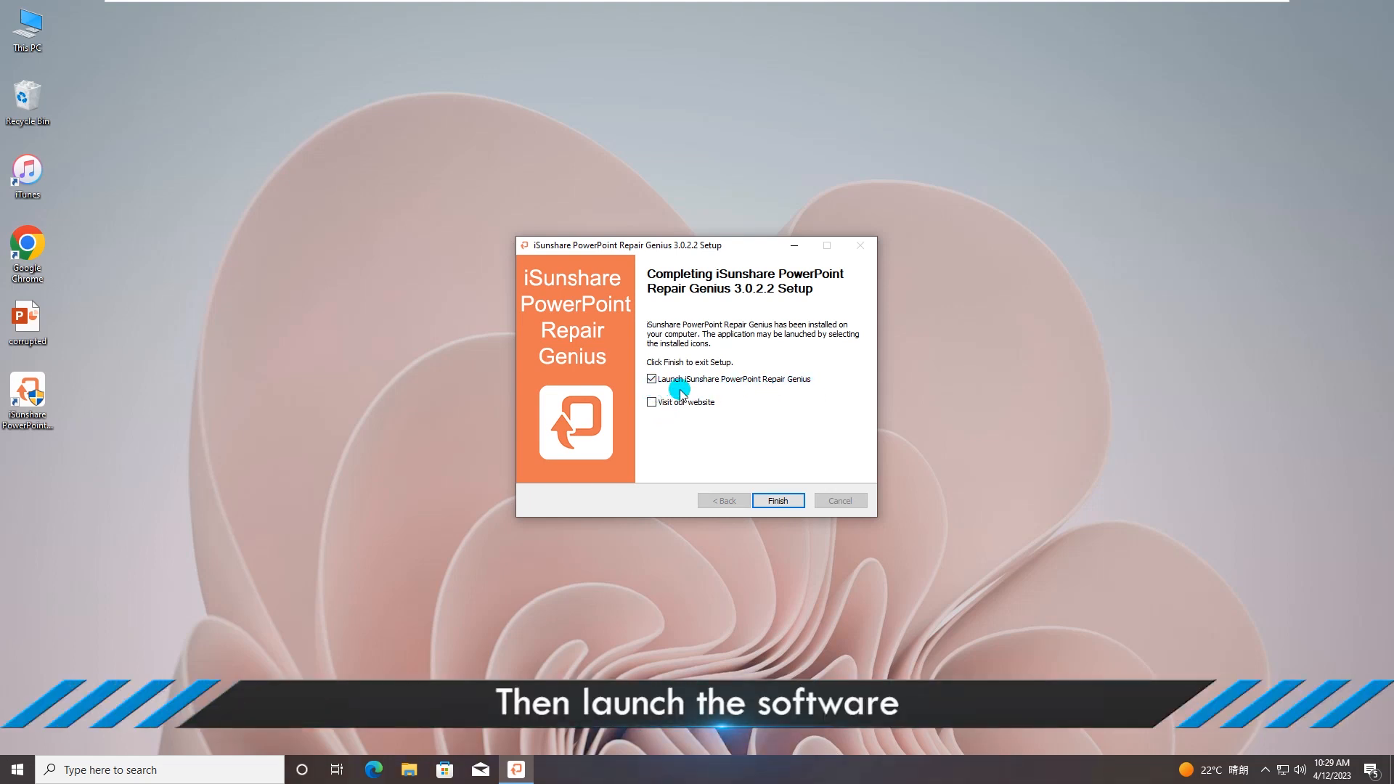
left_click(775, 500)
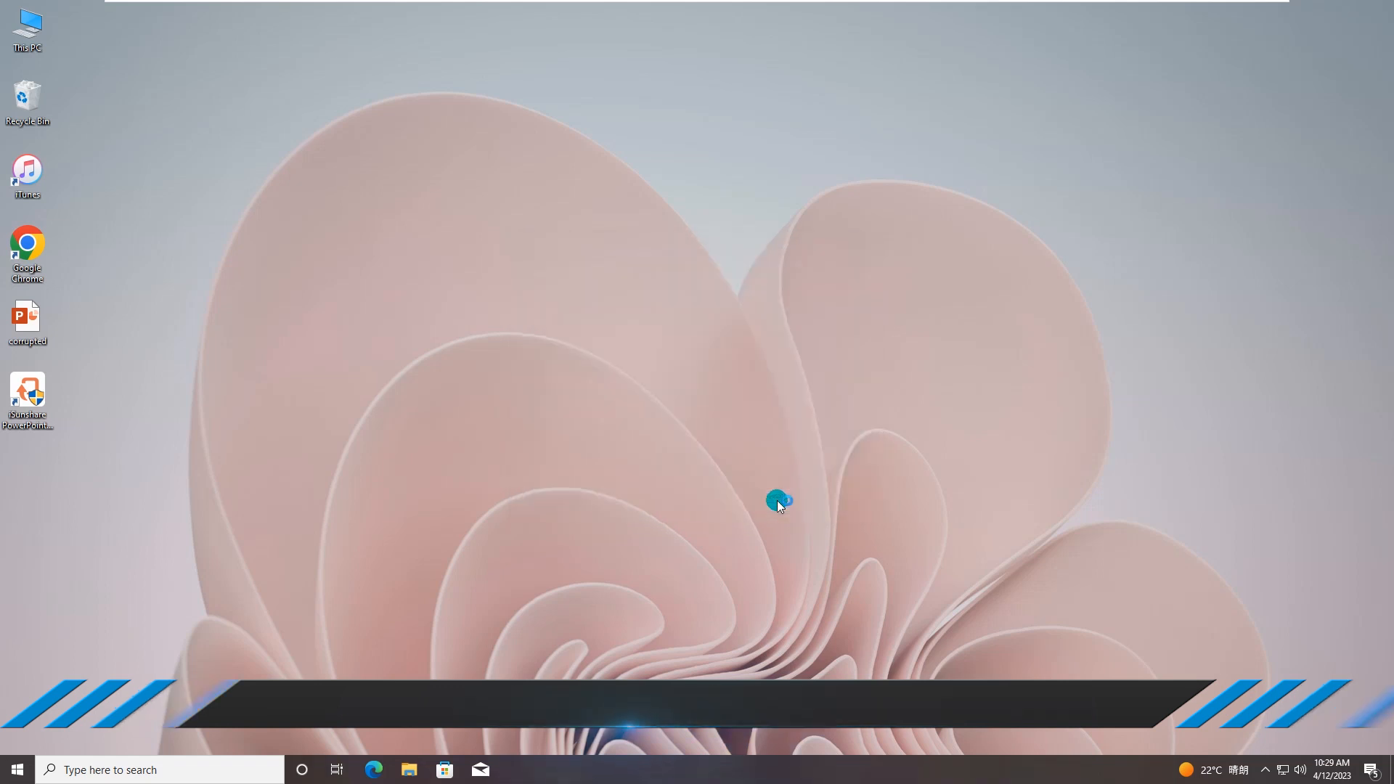
- Launch Repair Genius and load the Desktop file 'corrupted' through its Open dialog
double_click(27, 395)
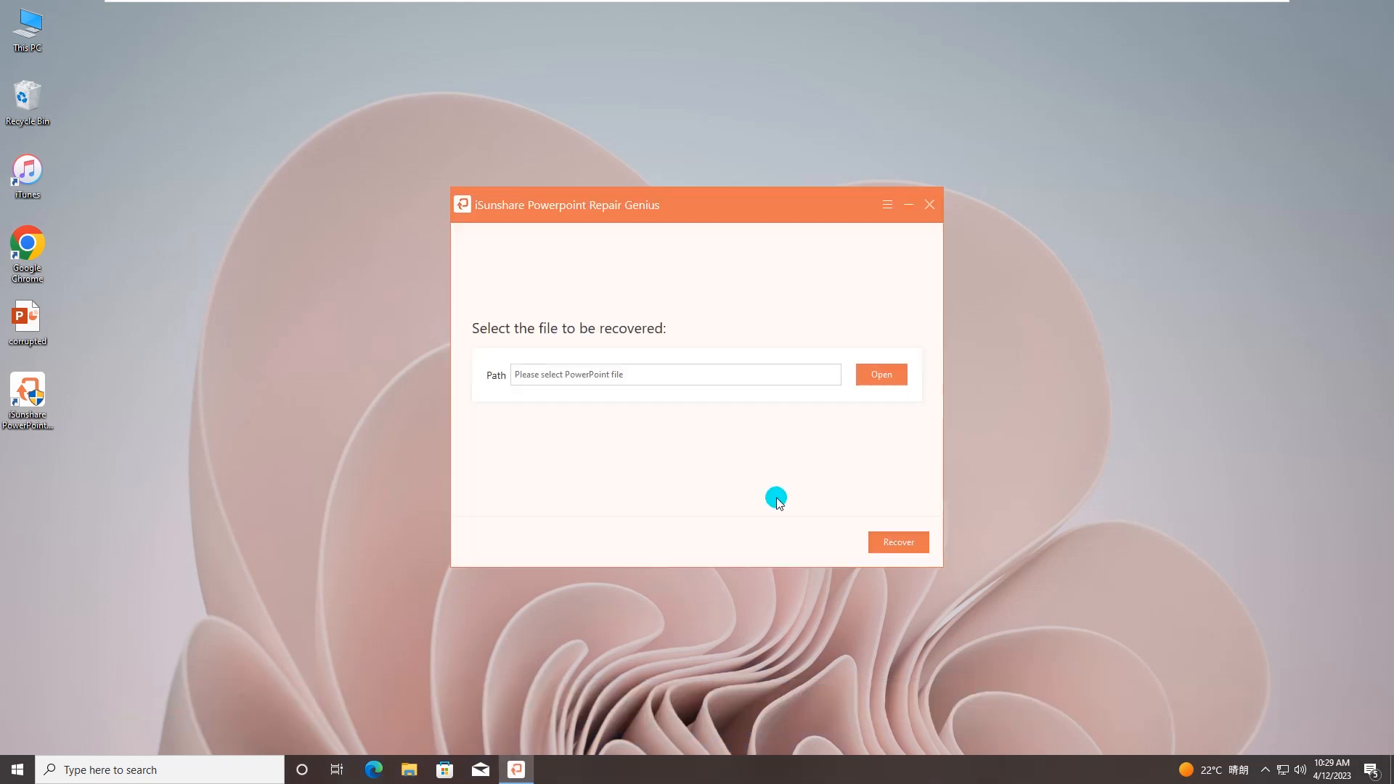
mouse_move(614, 345)
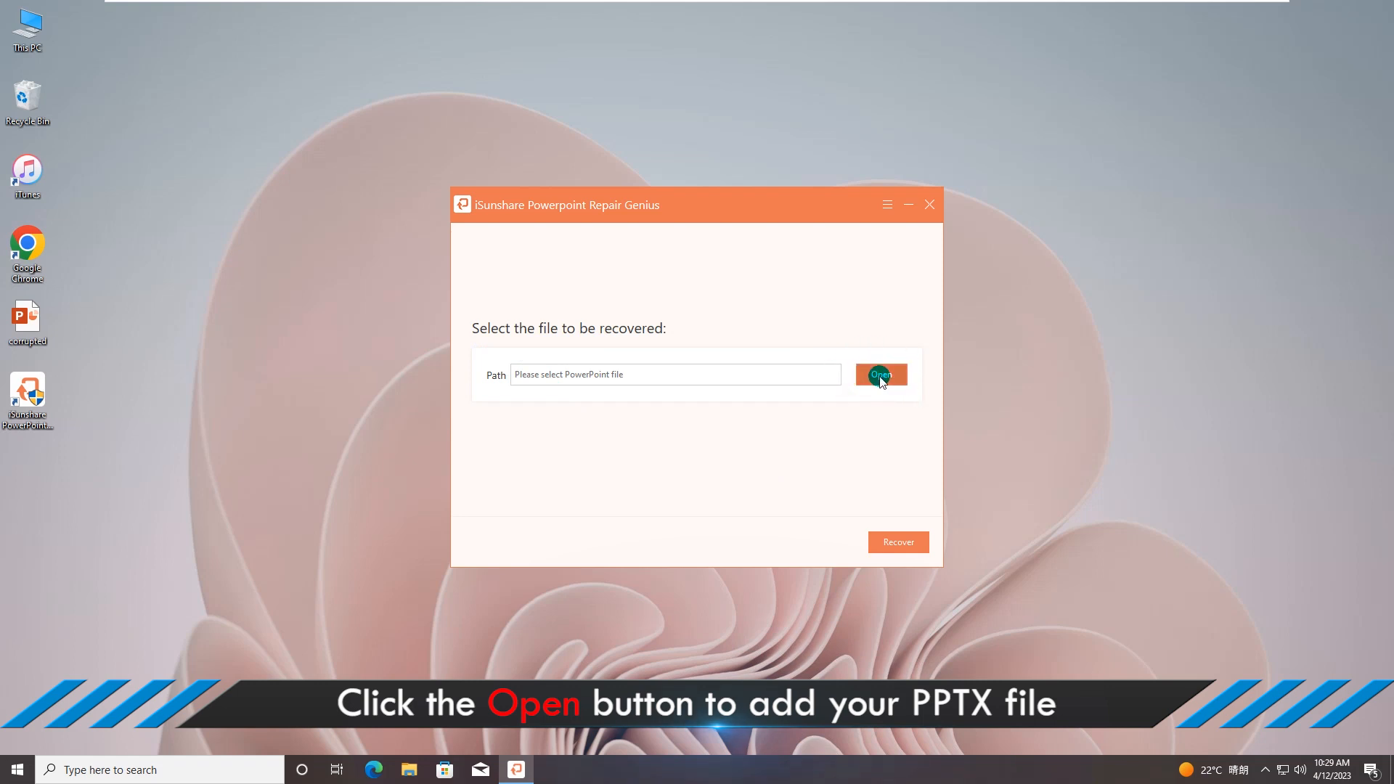
left_click(879, 375)
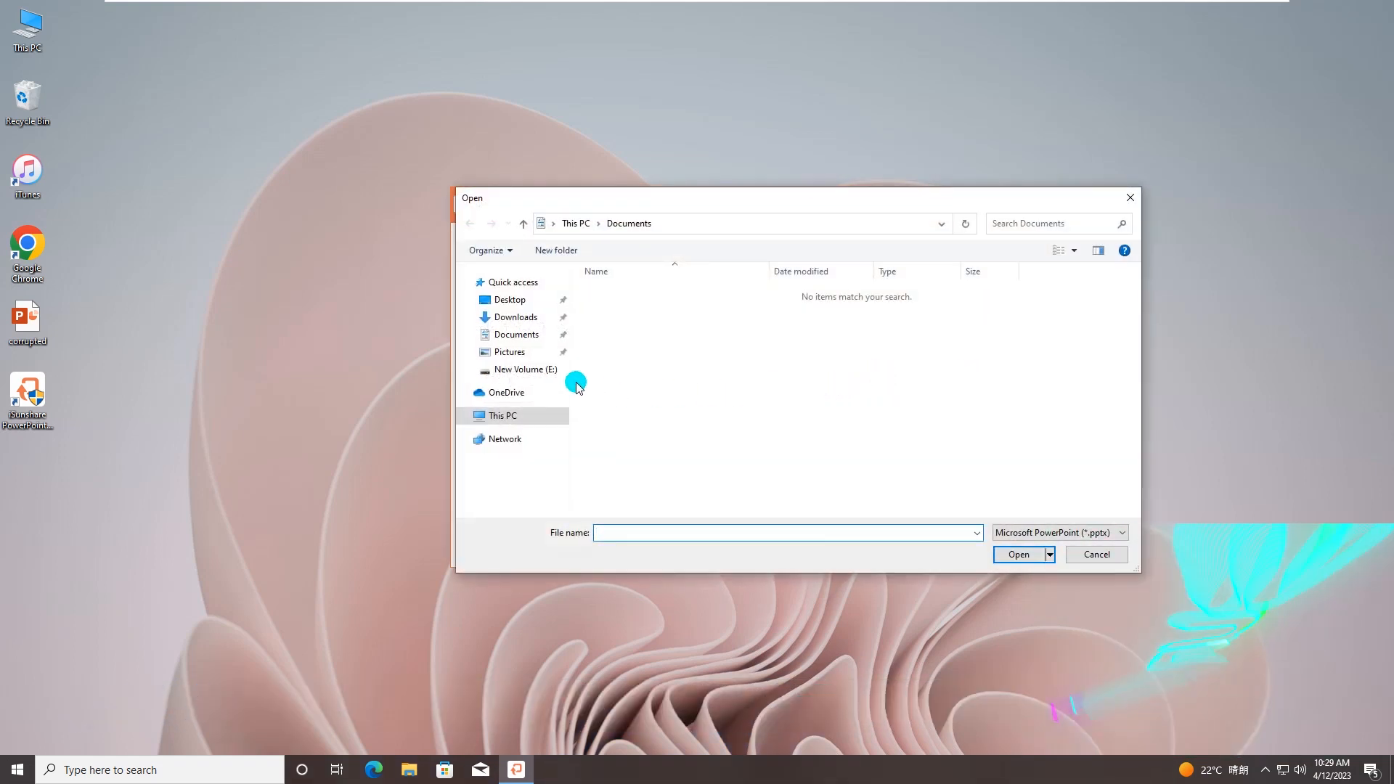
left_click(510, 298)
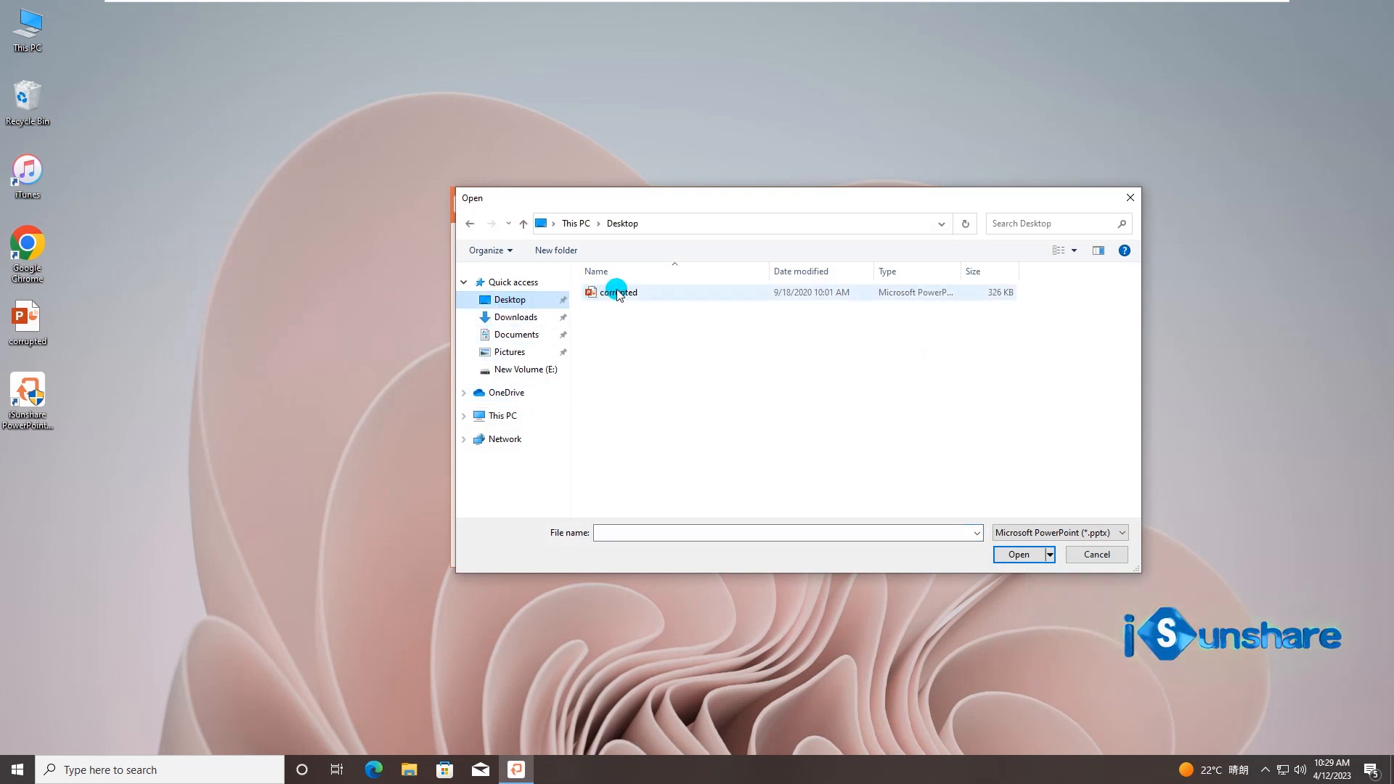
left_click(618, 292)
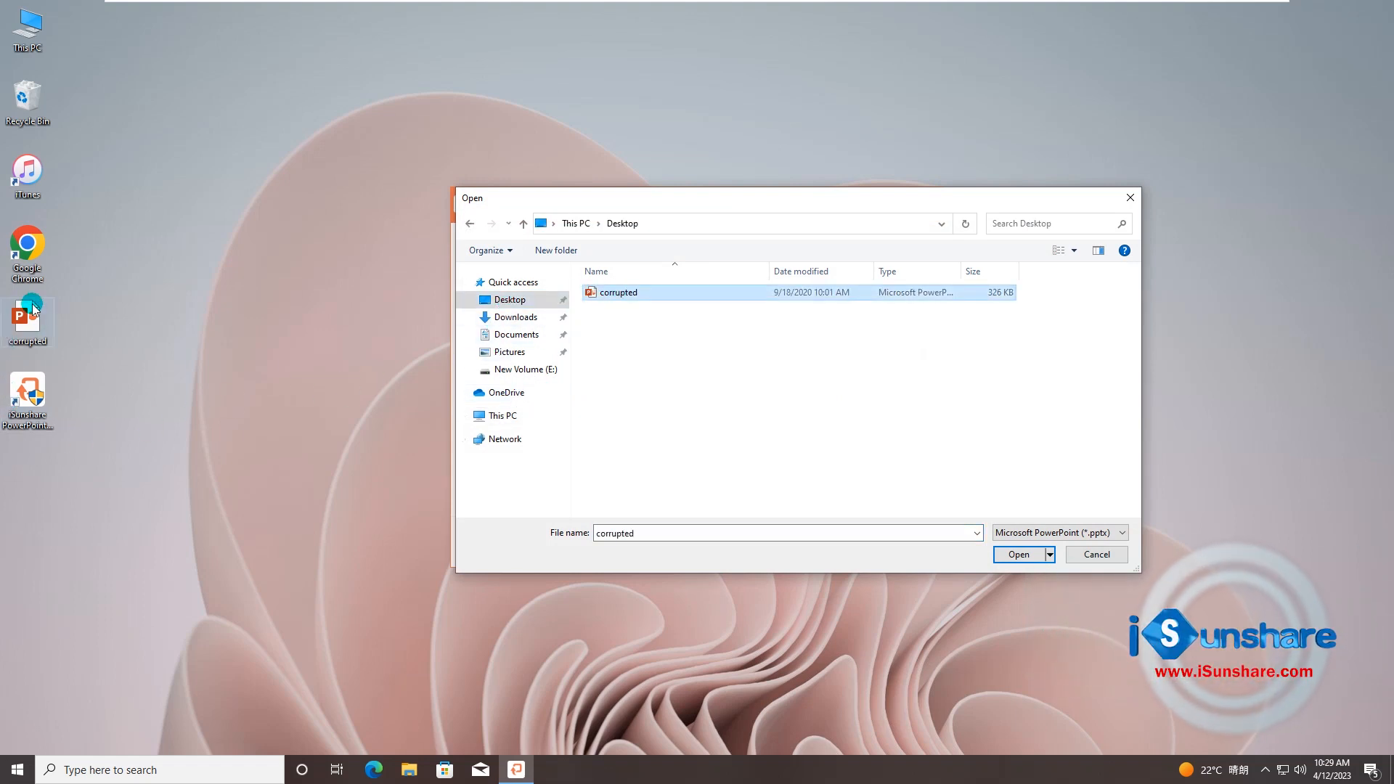
left_click(618, 292)
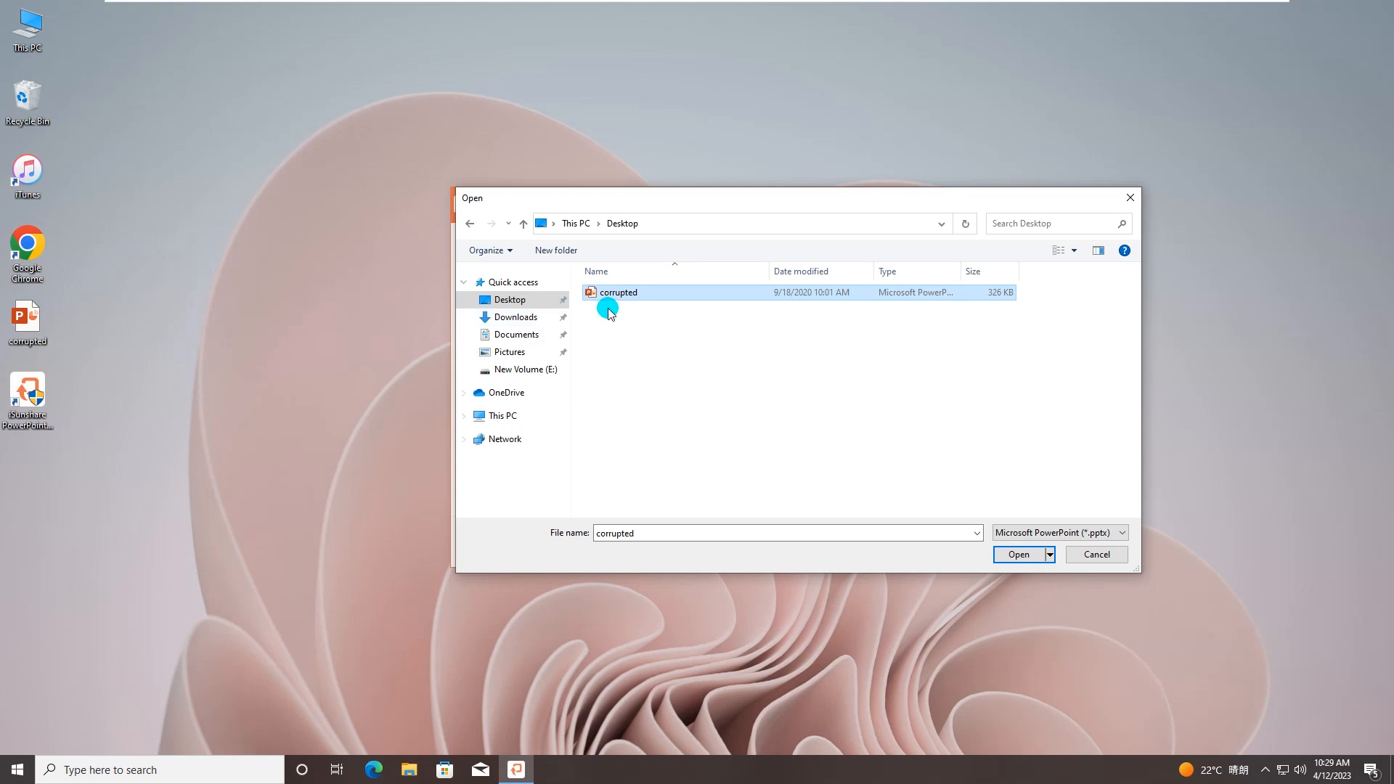
left_click(1018, 555)
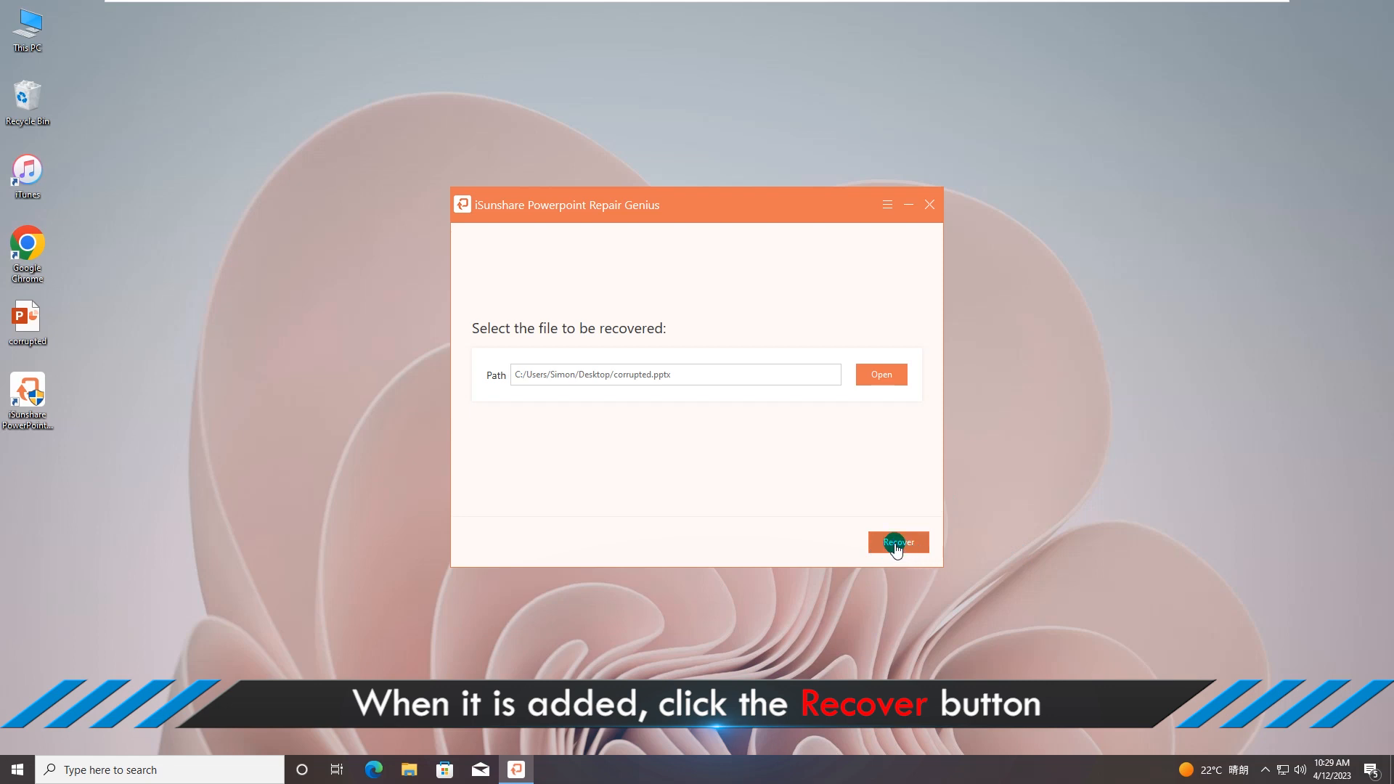
- Run Recover on the corrupted presentation and acknowledge the file-restored tip
left_click(897, 543)
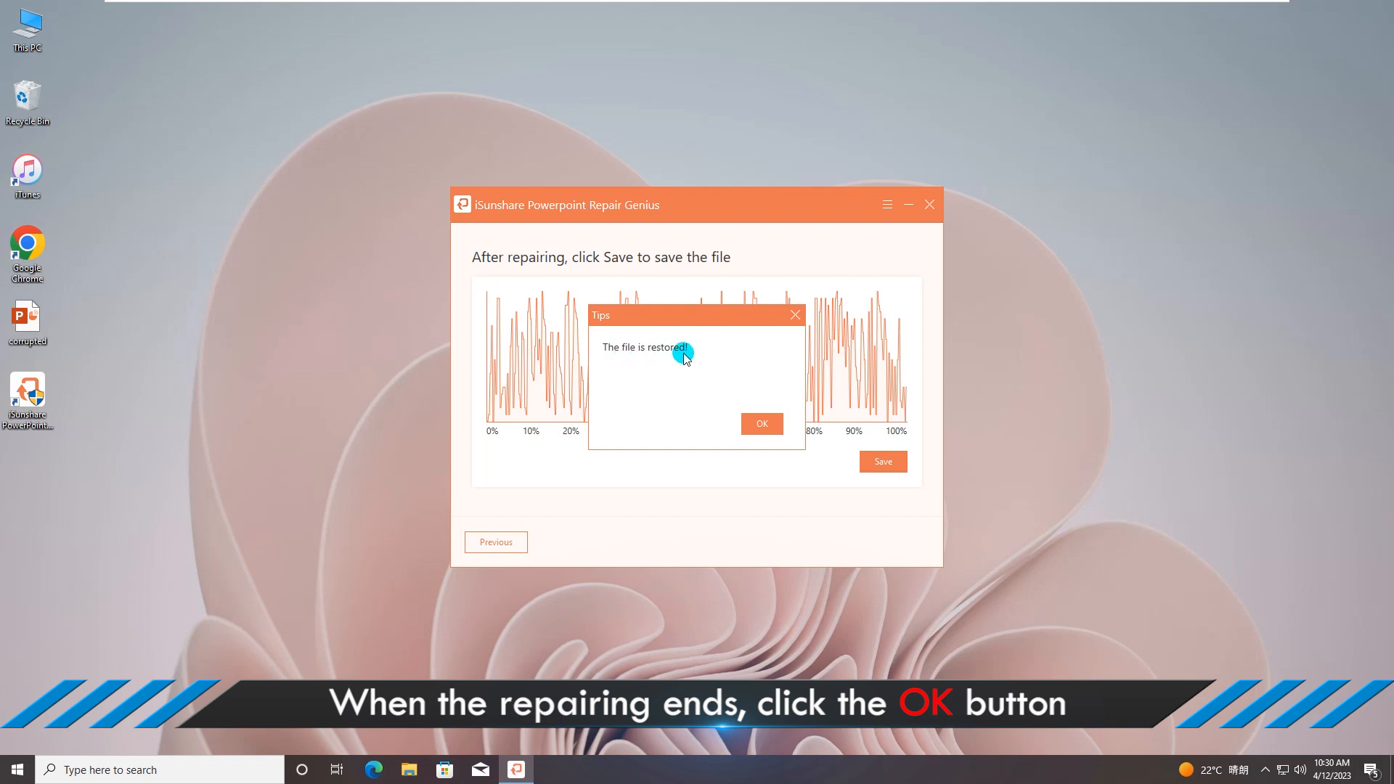
left_click(761, 423)
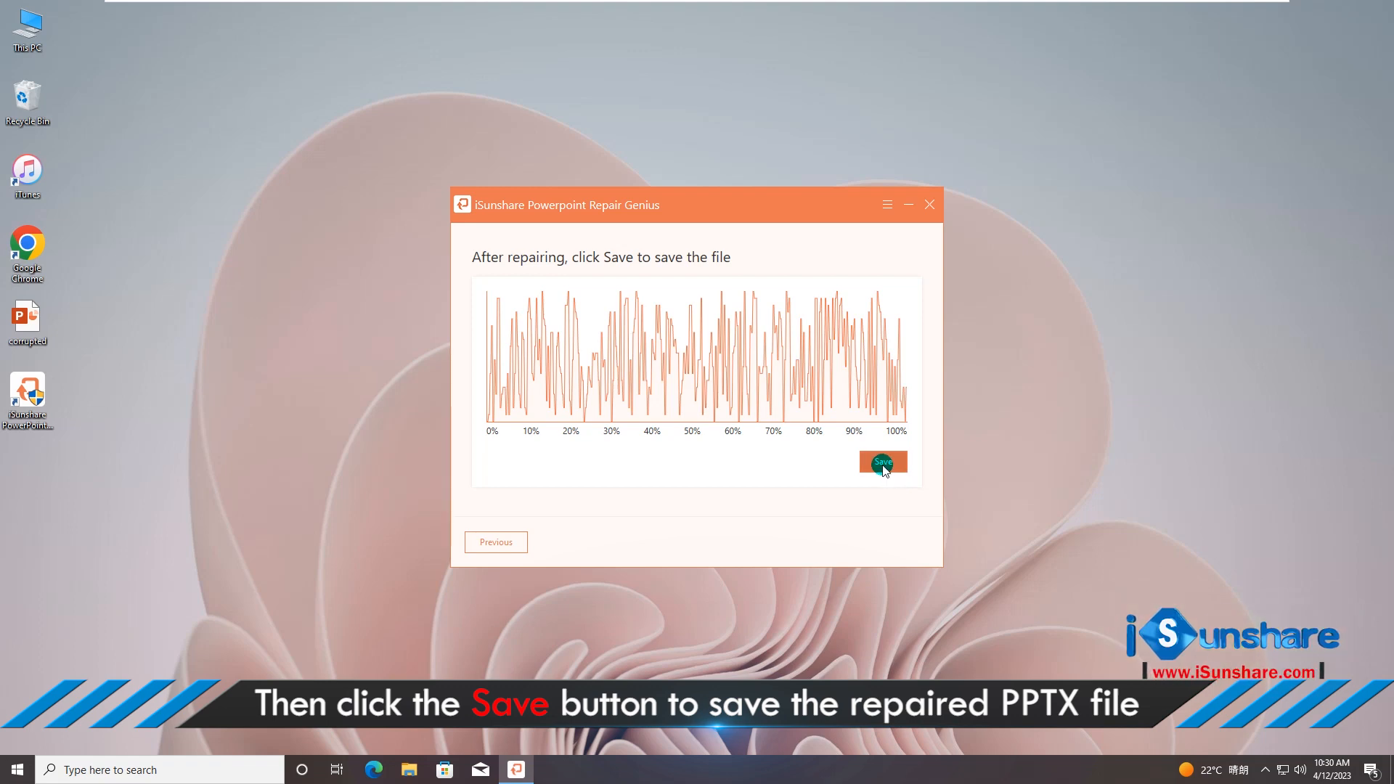
- Save the repaired copy as corrupted_Repair_10_30_13 on New Volume (F:) and open it
left_click(880, 463)
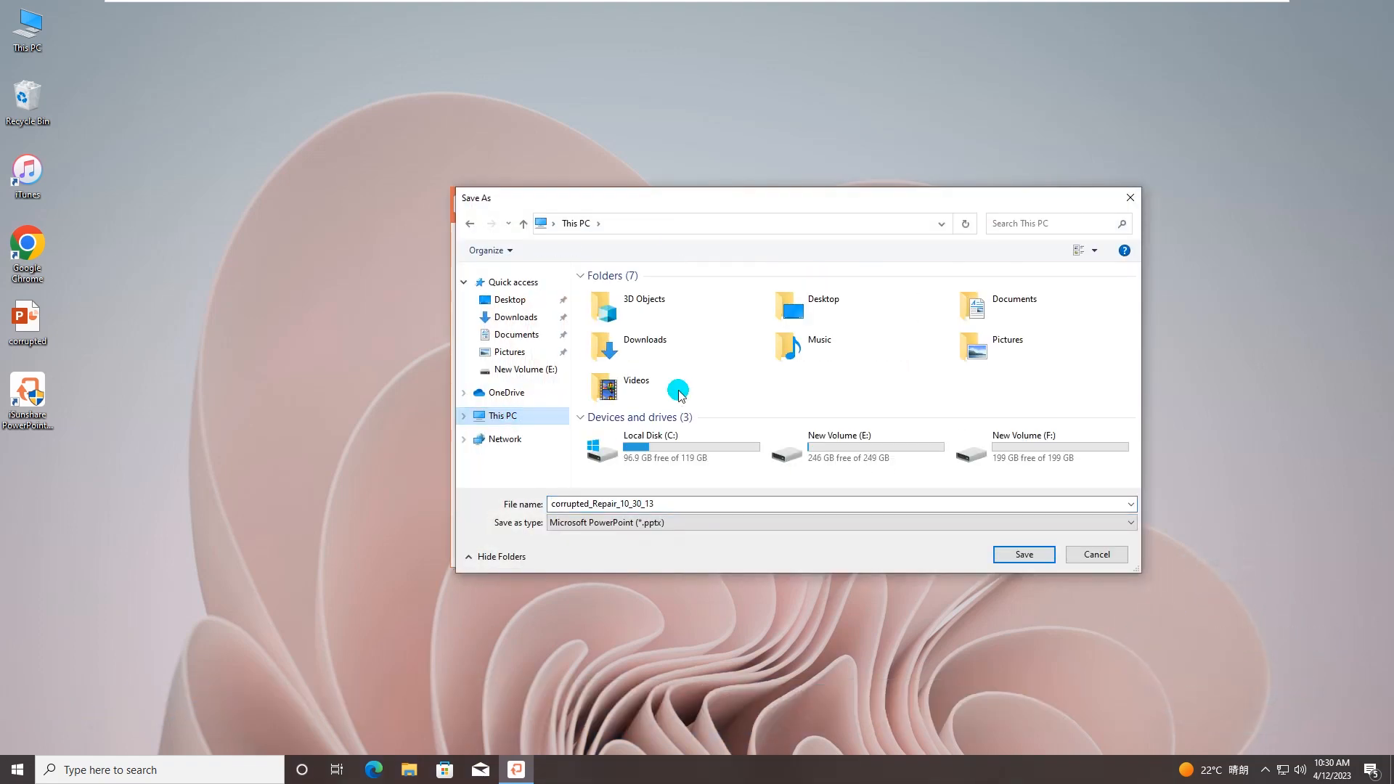
double_click(1023, 447)
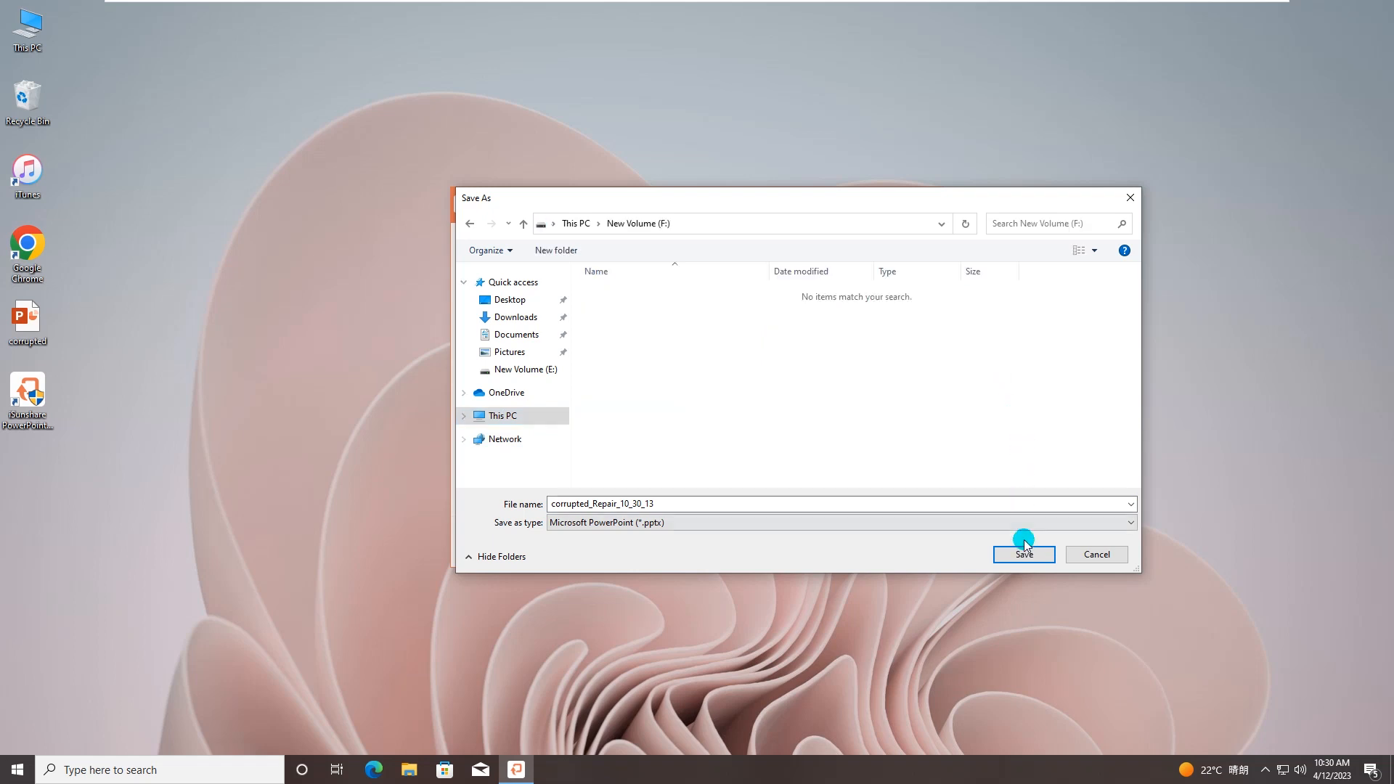
left_click(1023, 554)
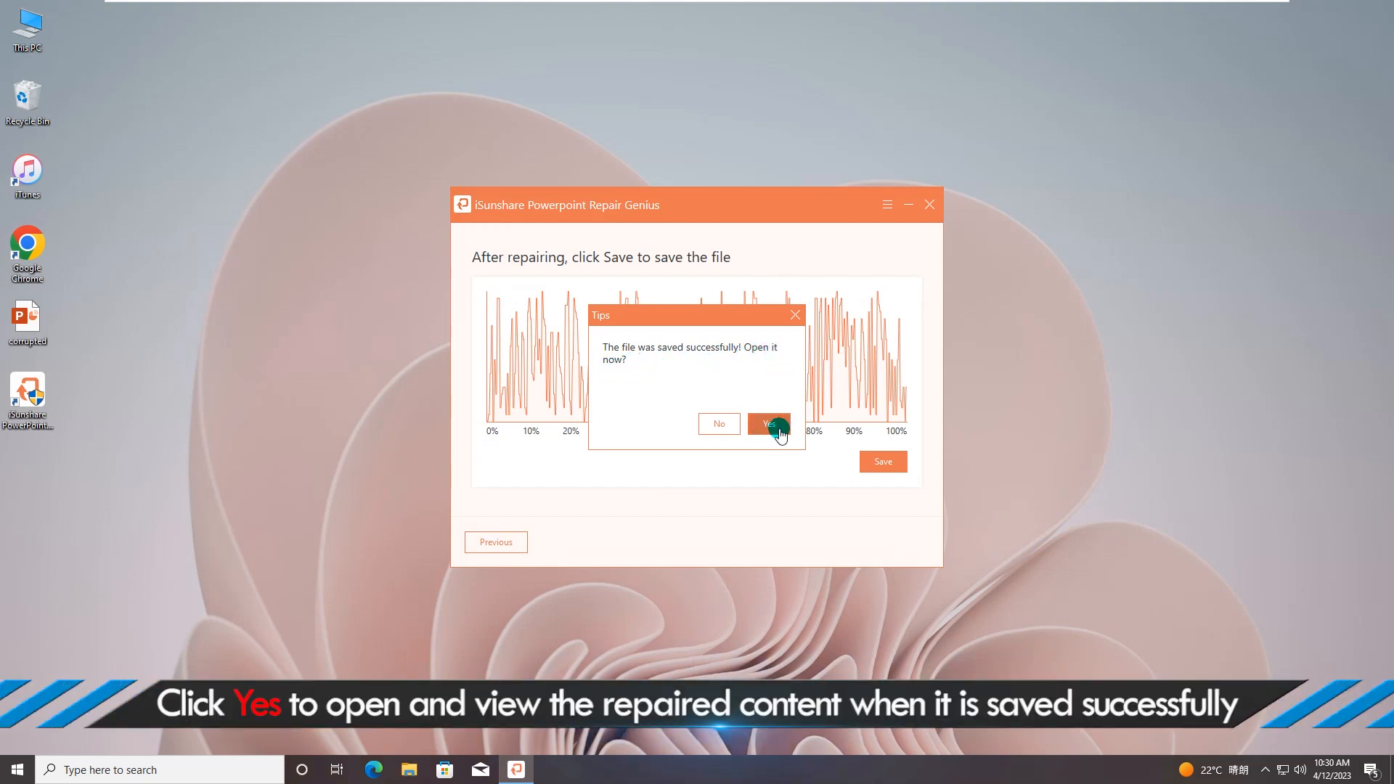
left_click(768, 423)
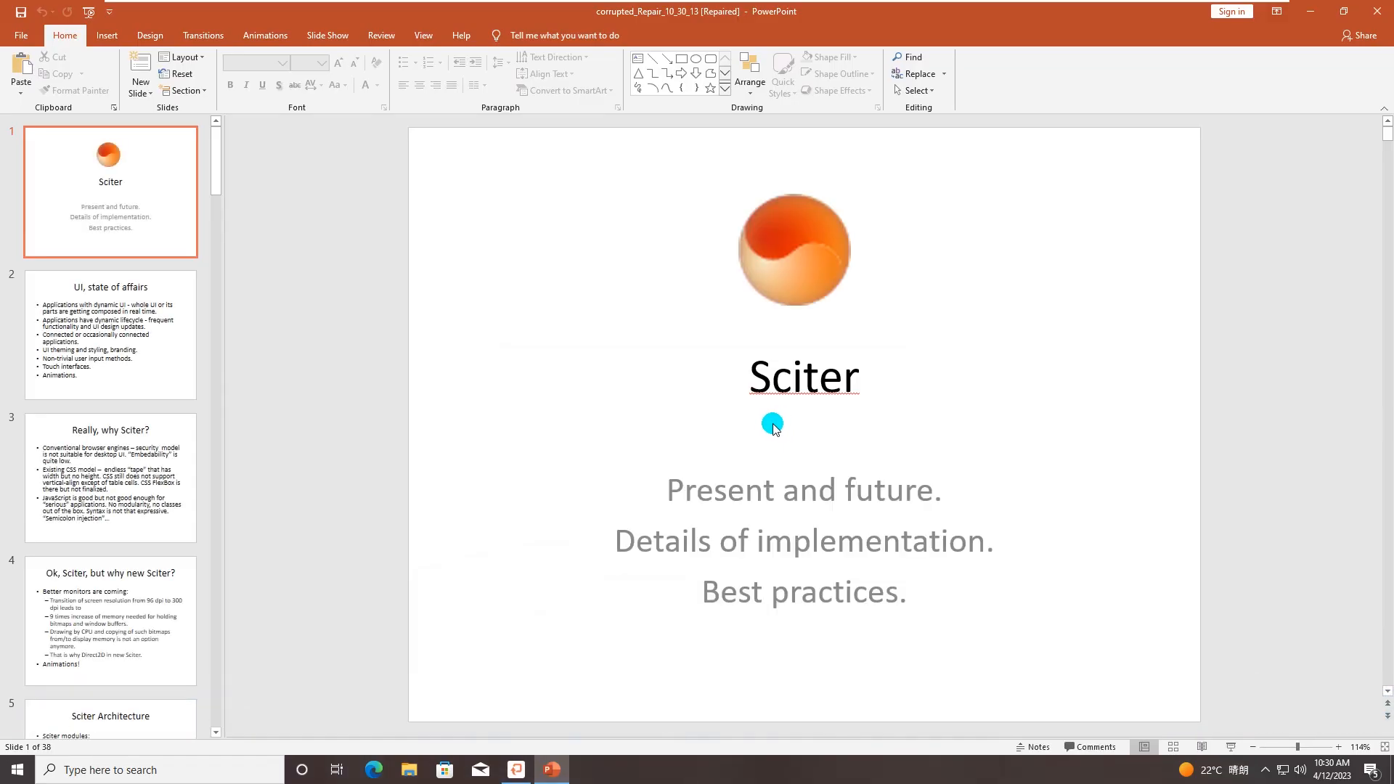
mouse_move(1005, 357)
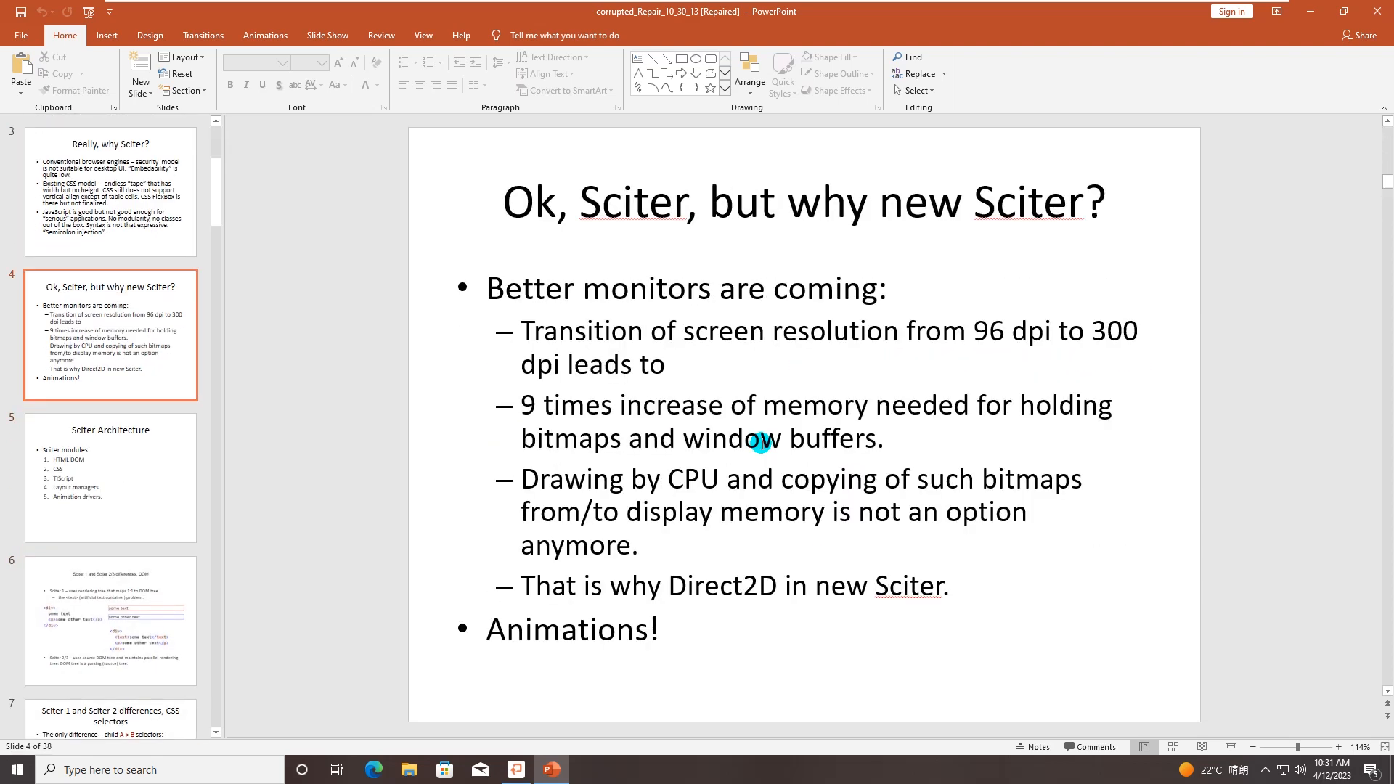
- Inspect slide 2, 'UI, state of affairs', in the recovered 38-slide Sciter presentation
left_click(110, 193)
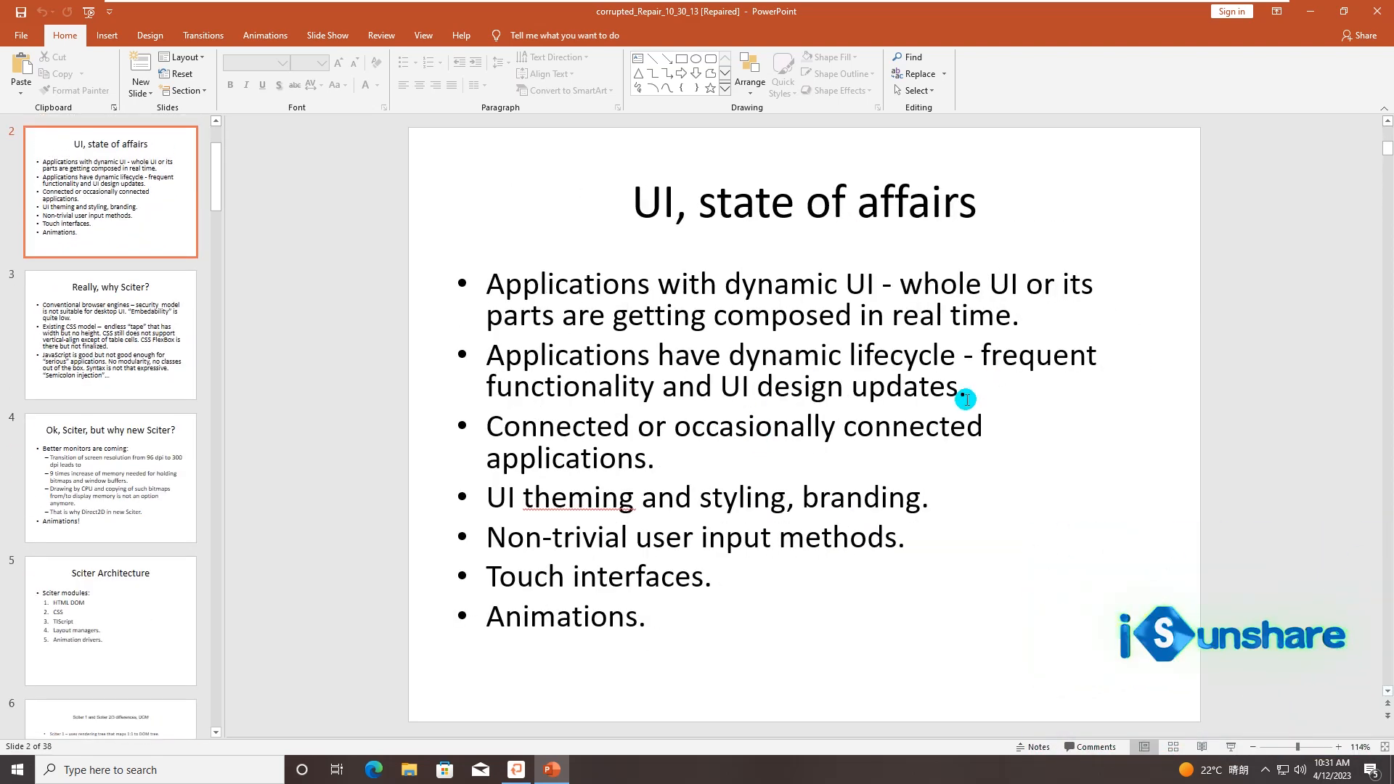